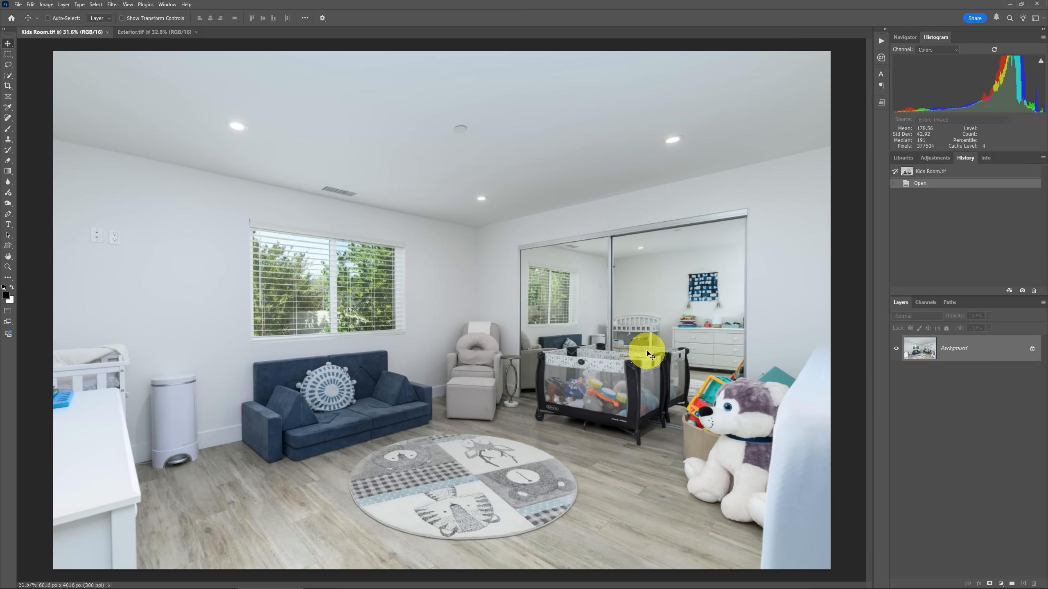
{"action": "mouse_move", "coordinate": [599, 391]}
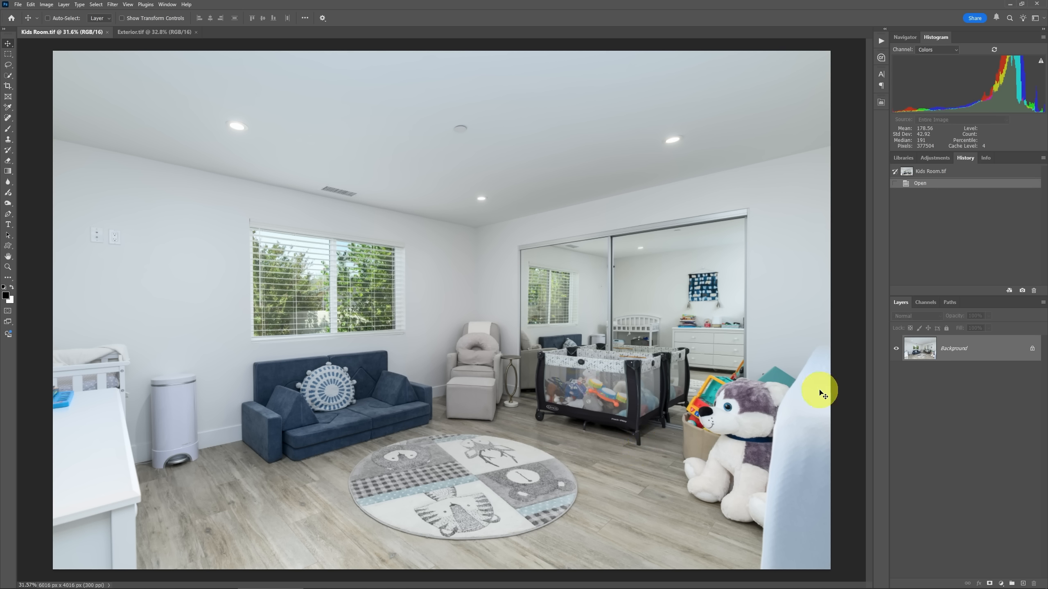
{"action": "mouse_move", "coordinate": [701, 467]}
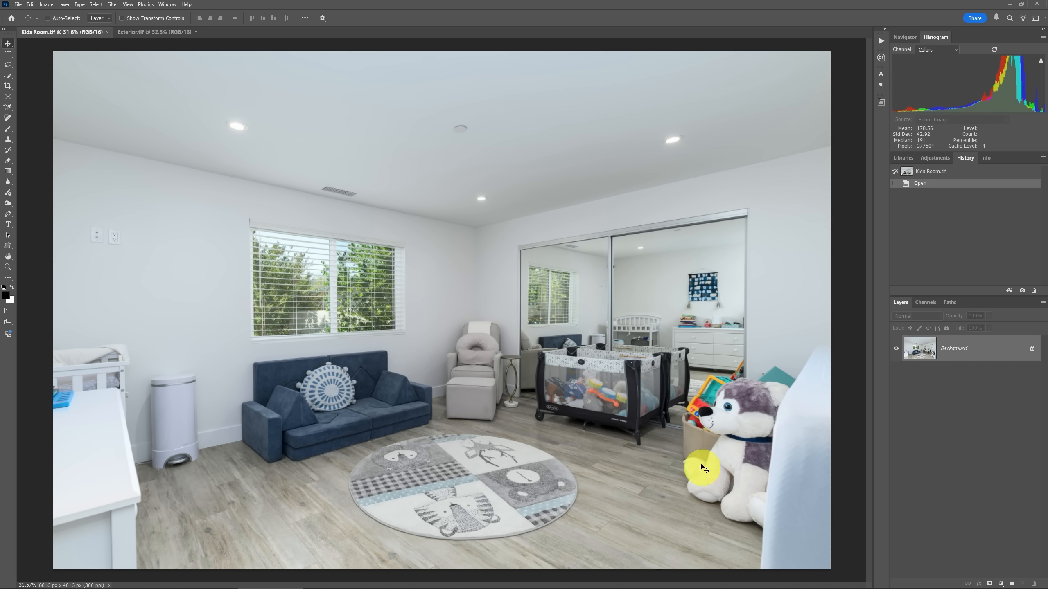
{"action": "mouse_move", "coordinate": [739, 380]}
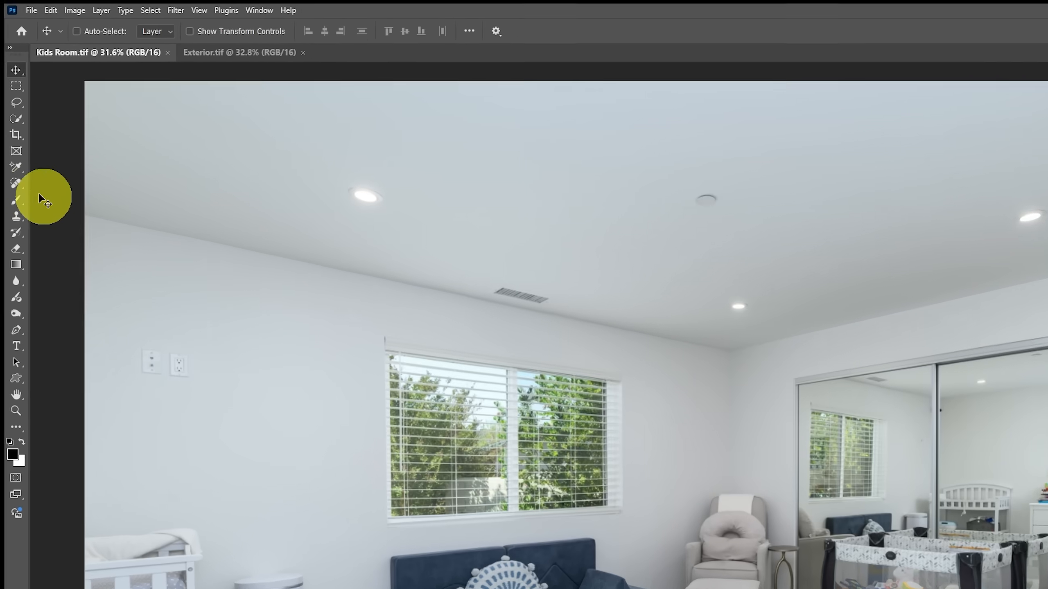
Switch from the Spot Healing Brush group to the Remove tool, keeping Create new layer checked.
{"action": "left_click", "coordinate": [17, 184]}
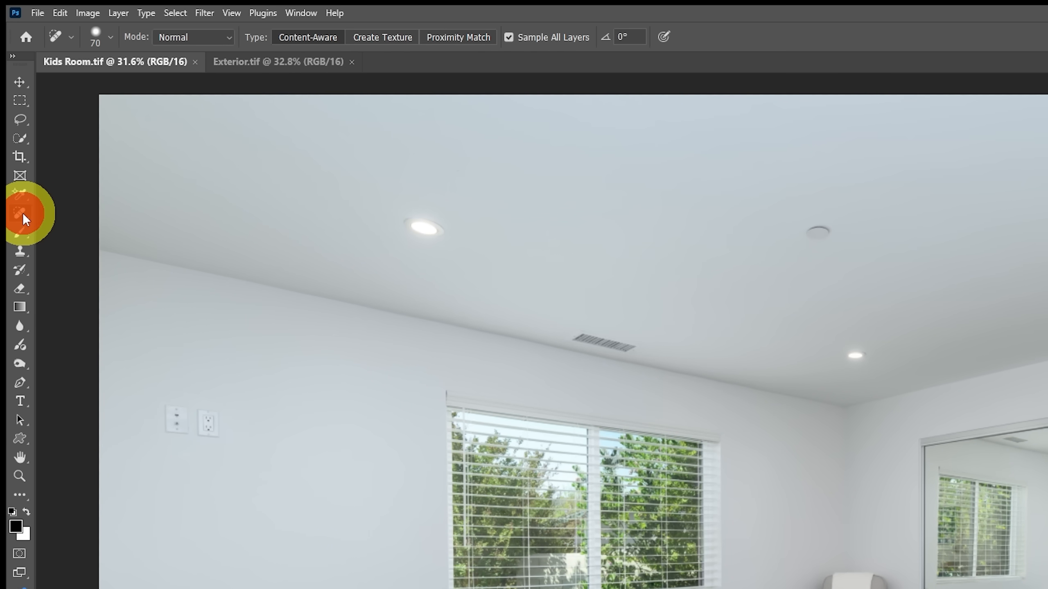
{"action": "right_click", "coordinate": [20, 212]}
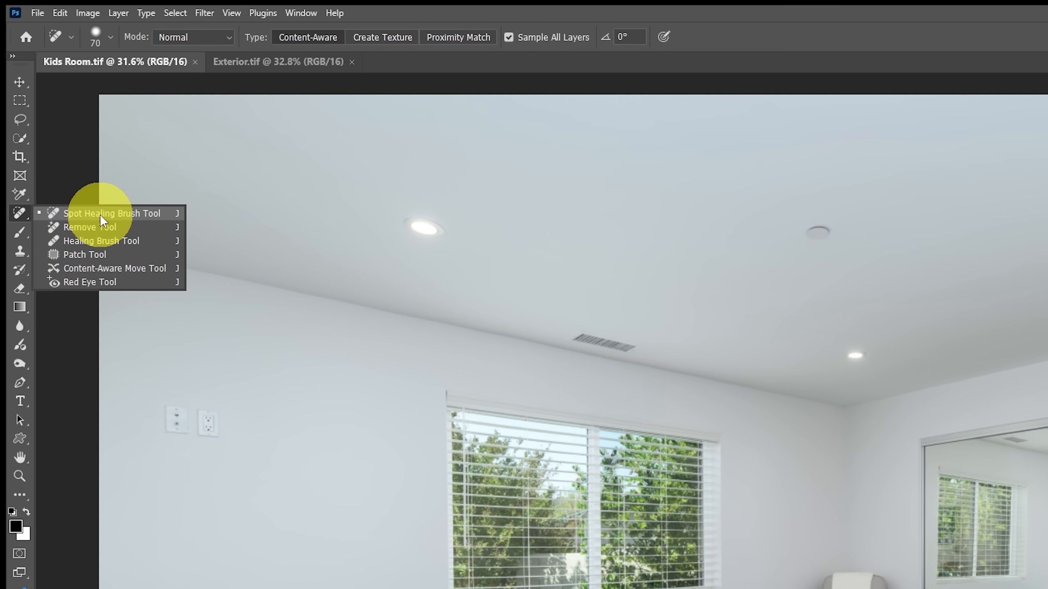
{"action": "mouse_move", "coordinate": [90, 227]}
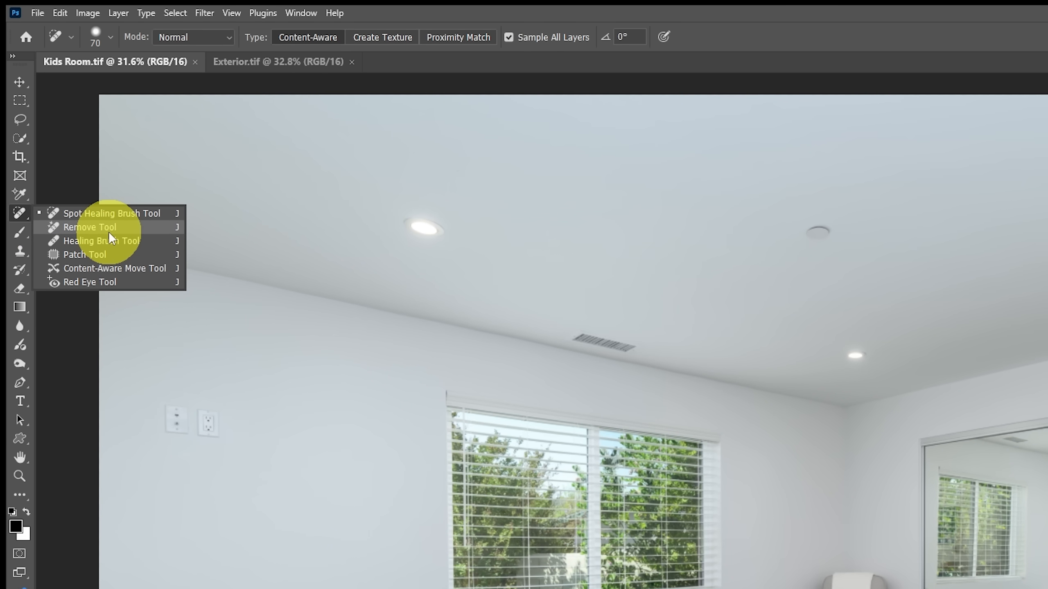
{"action": "left_click", "coordinate": [89, 227]}
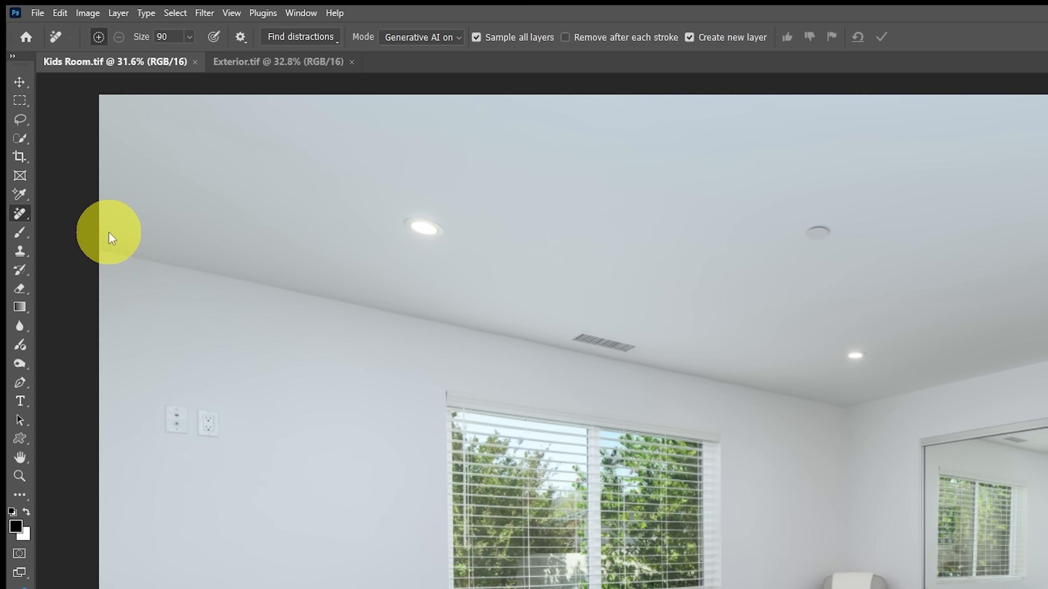
{"action": "mouse_move", "coordinate": [324, 177]}
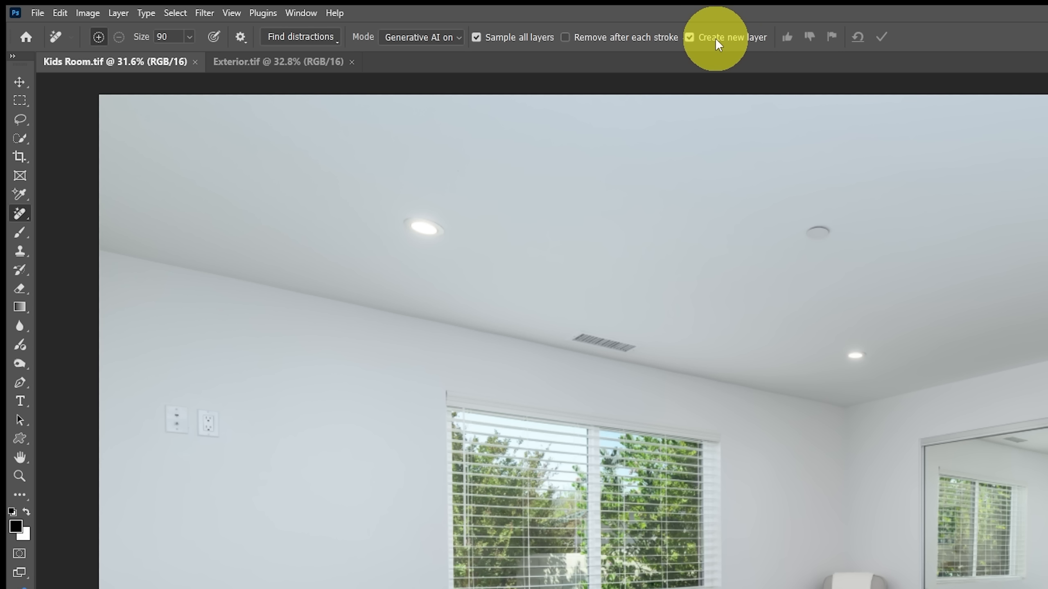
{"action": "mouse_move", "coordinate": [726, 37]}
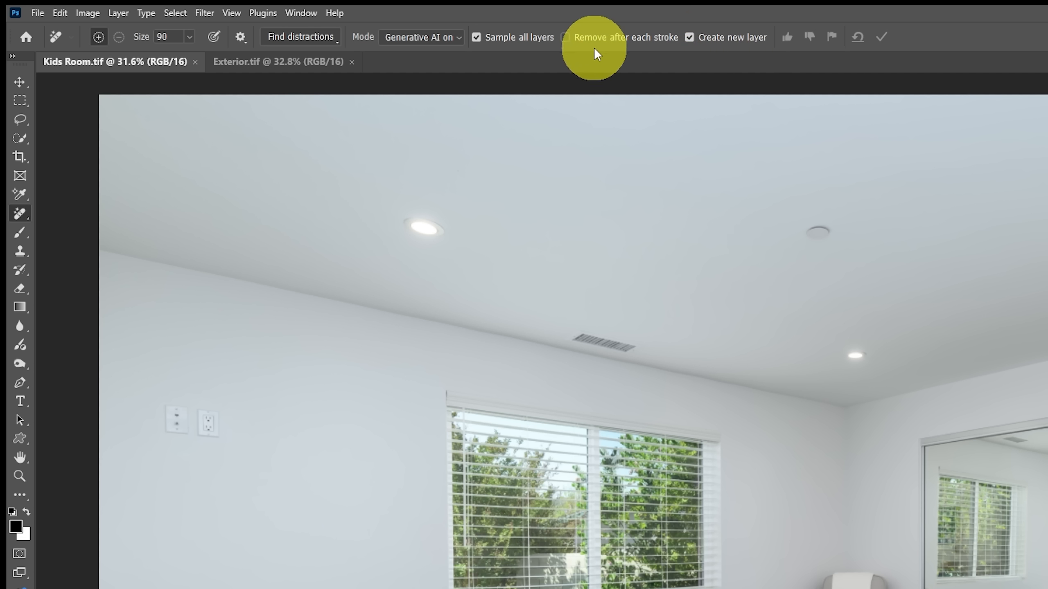
{"action": "mouse_move", "coordinate": [595, 43]}
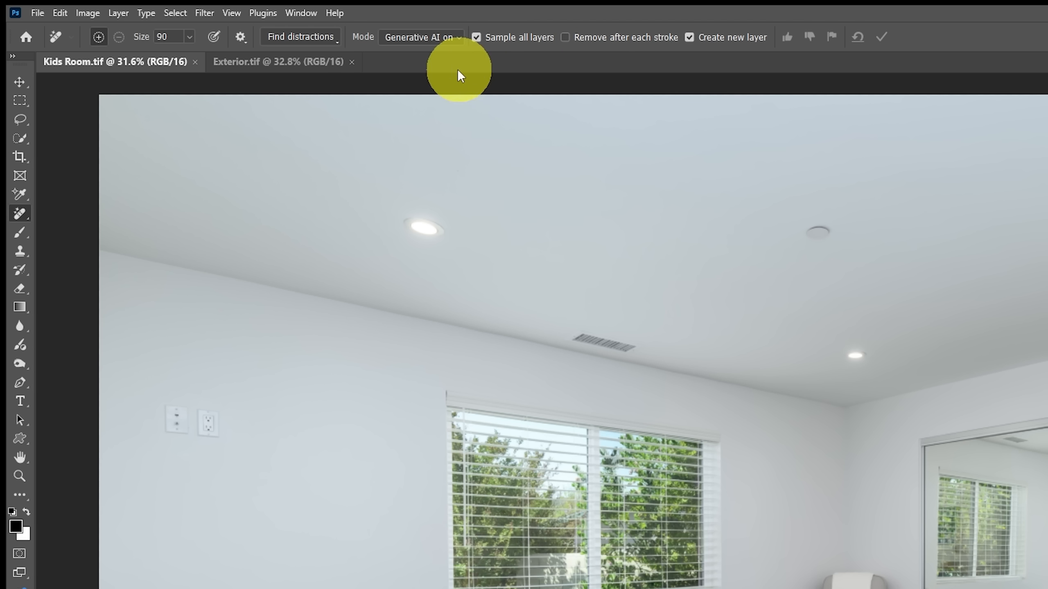
Toggle the Remove tool Mode to Generative AI off and back on, then reopen the Mode choices.
{"action": "left_click", "coordinate": [420, 37]}
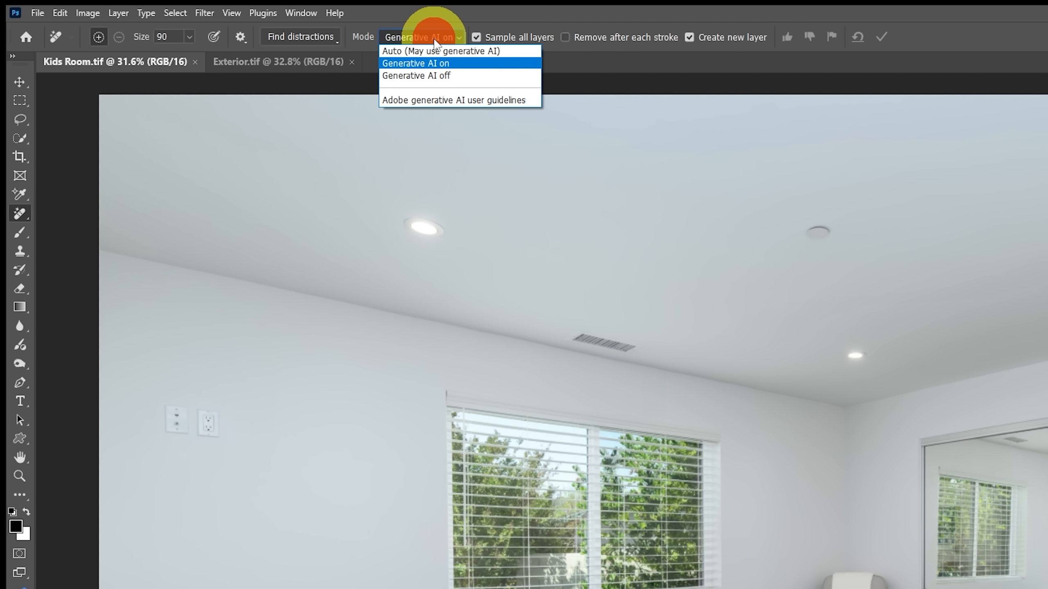
{"action": "mouse_move", "coordinate": [445, 75]}
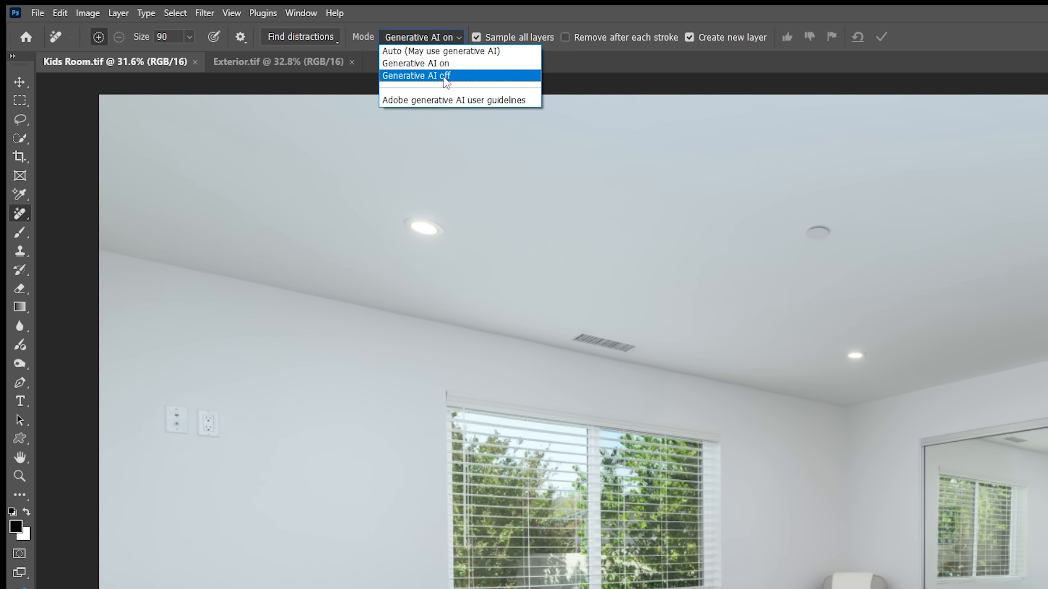
{"action": "left_click", "coordinate": [416, 75]}
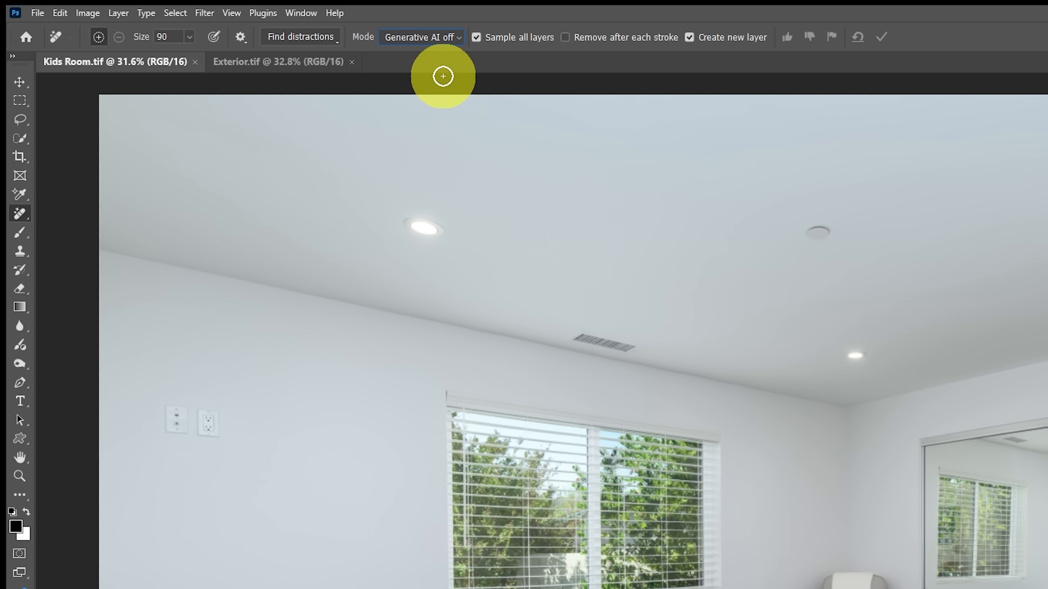
{"action": "left_click", "coordinate": [420, 37]}
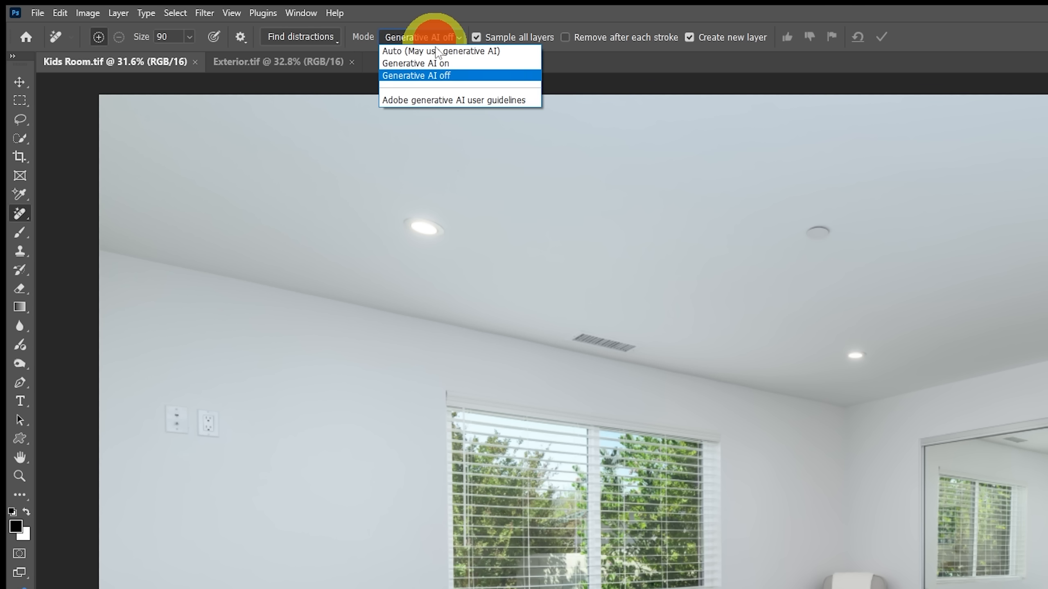
{"action": "left_click", "coordinate": [415, 63]}
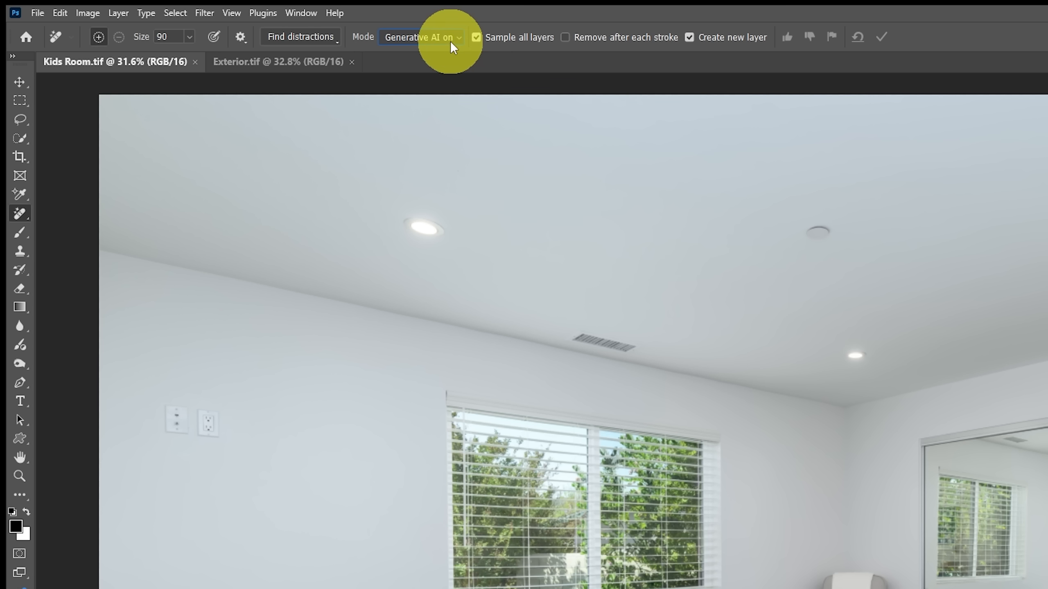
{"action": "left_click", "coordinate": [421, 37]}
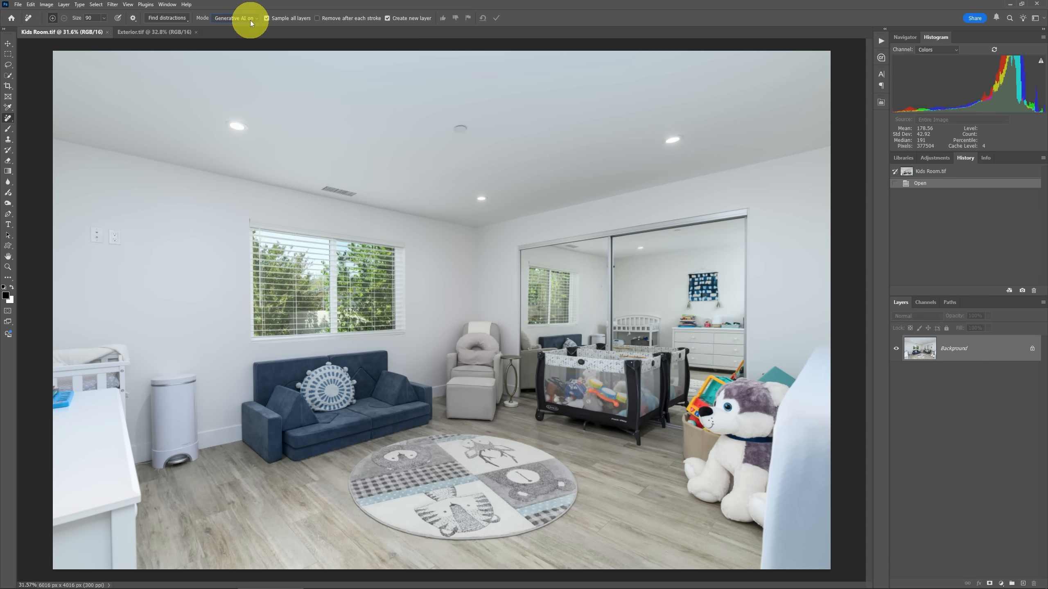
{"action": "left_click", "coordinate": [234, 18]}
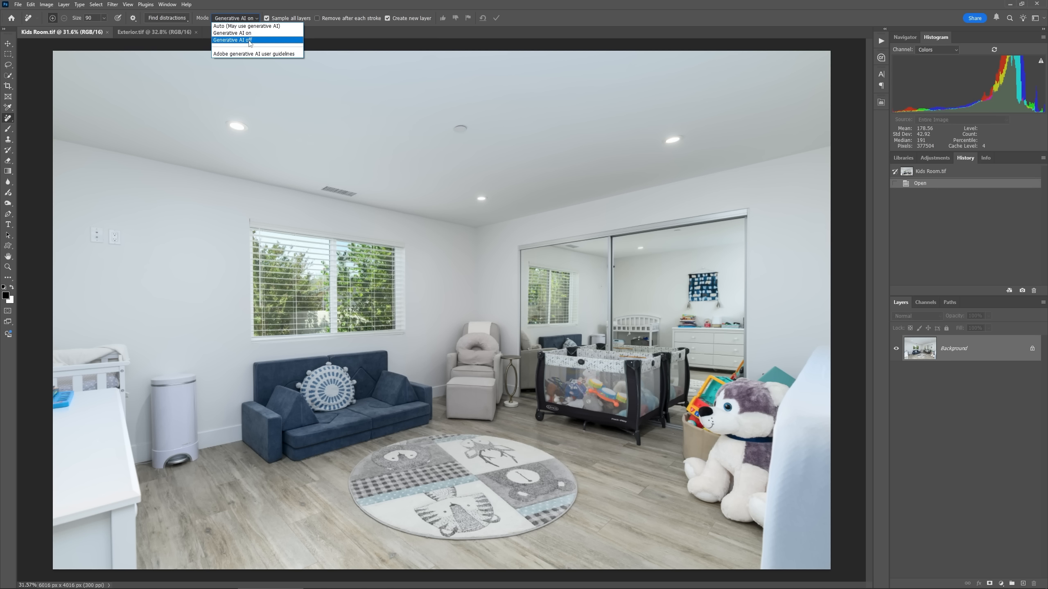
With Generative AI off and brush size 175, paint out the trash can beside the sofa.
{"action": "left_click", "coordinate": [232, 40]}
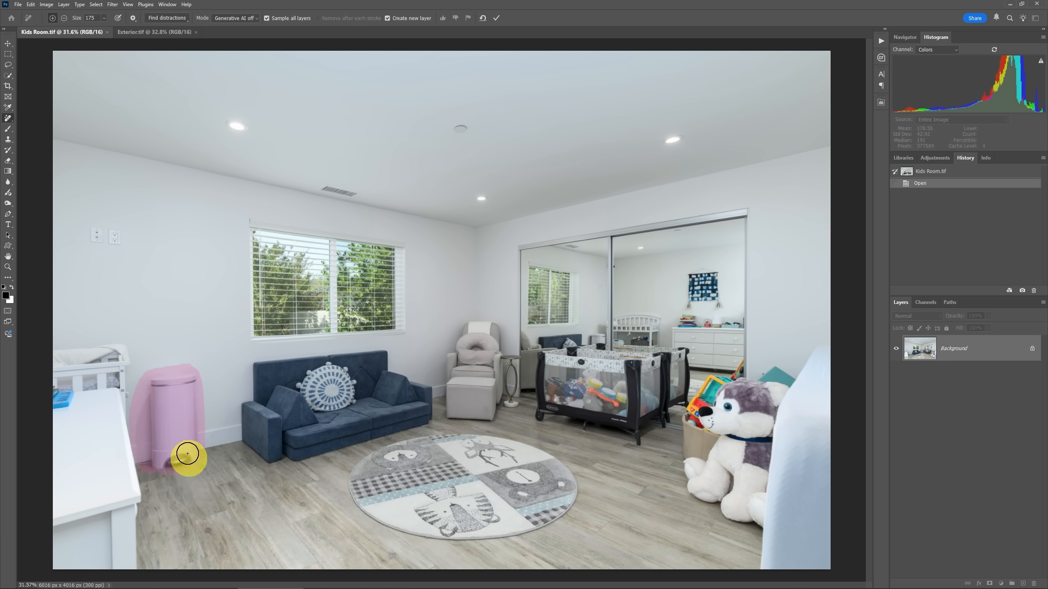
{"action": "mouse_move", "coordinate": [189, 402]}
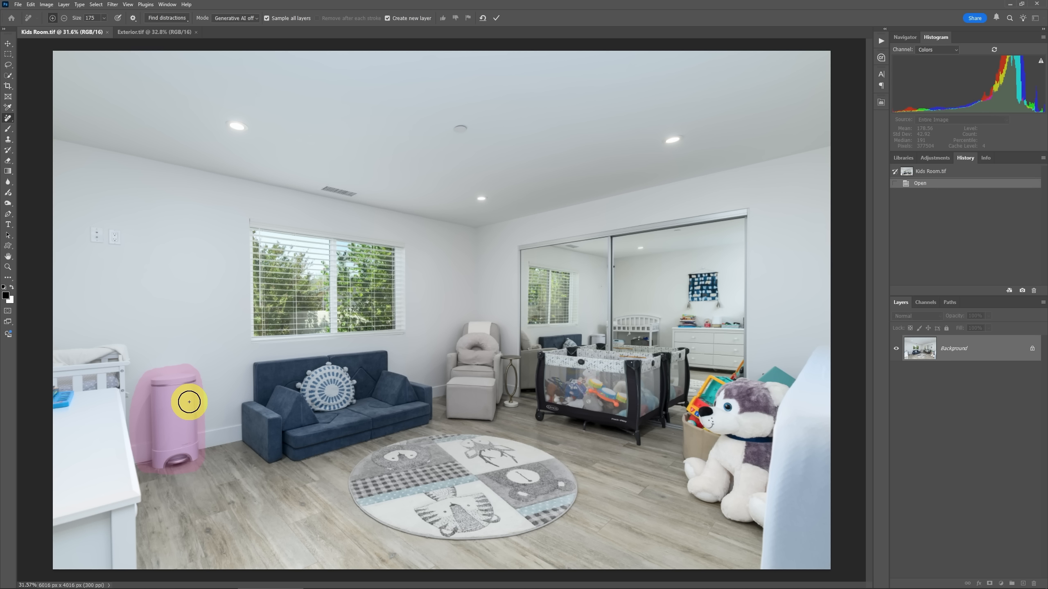
{"action": "left_click", "coordinate": [495, 17]}
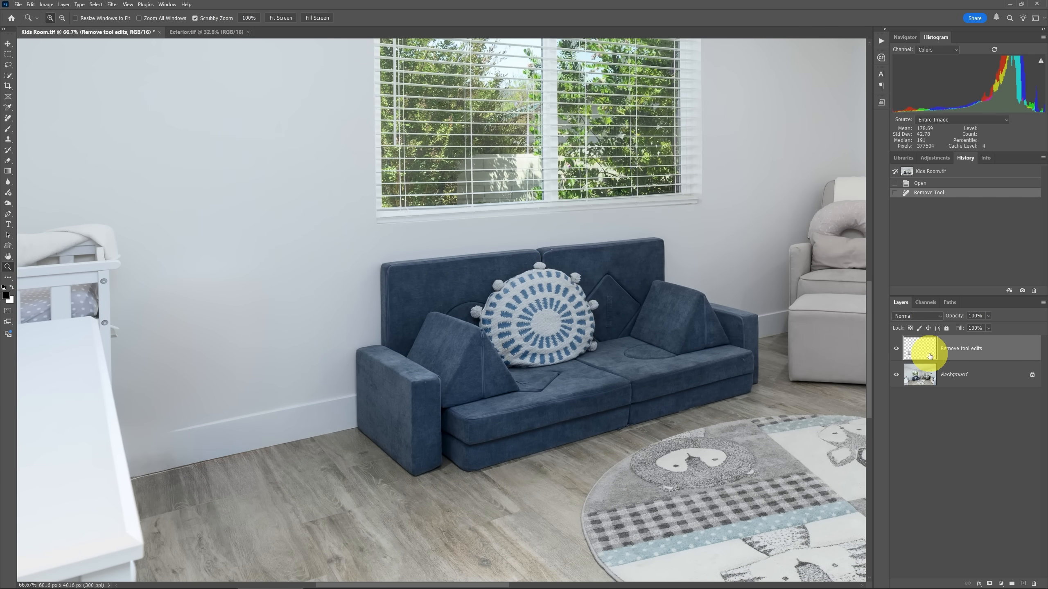
{"action": "mouse_move", "coordinate": [919, 350]}
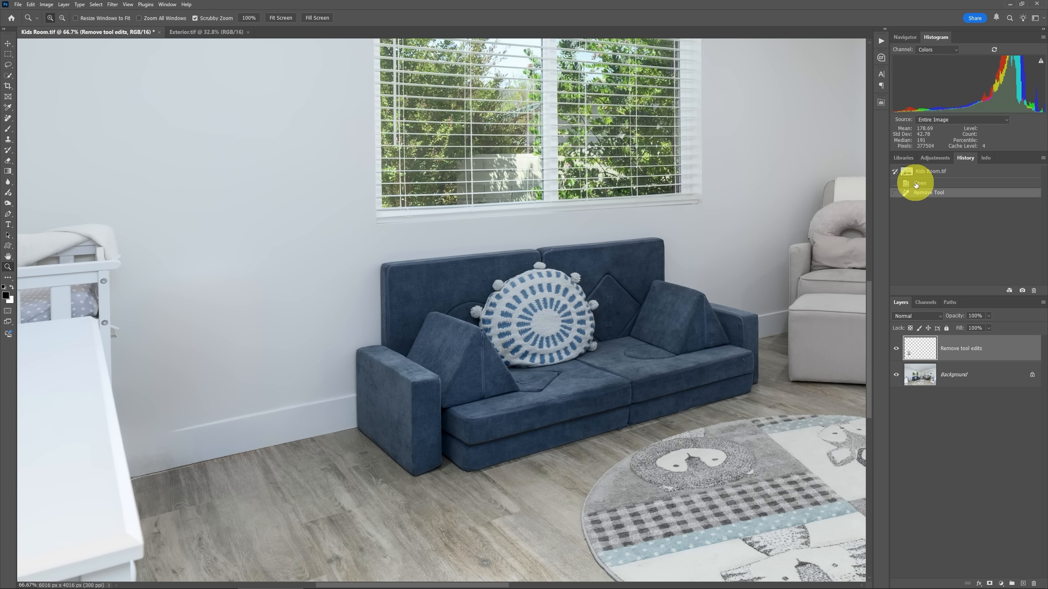
Undo the trash can removal and add a Hue/Saturation adjustment layer above the Background.
{"action": "left_click", "coordinate": [921, 184]}
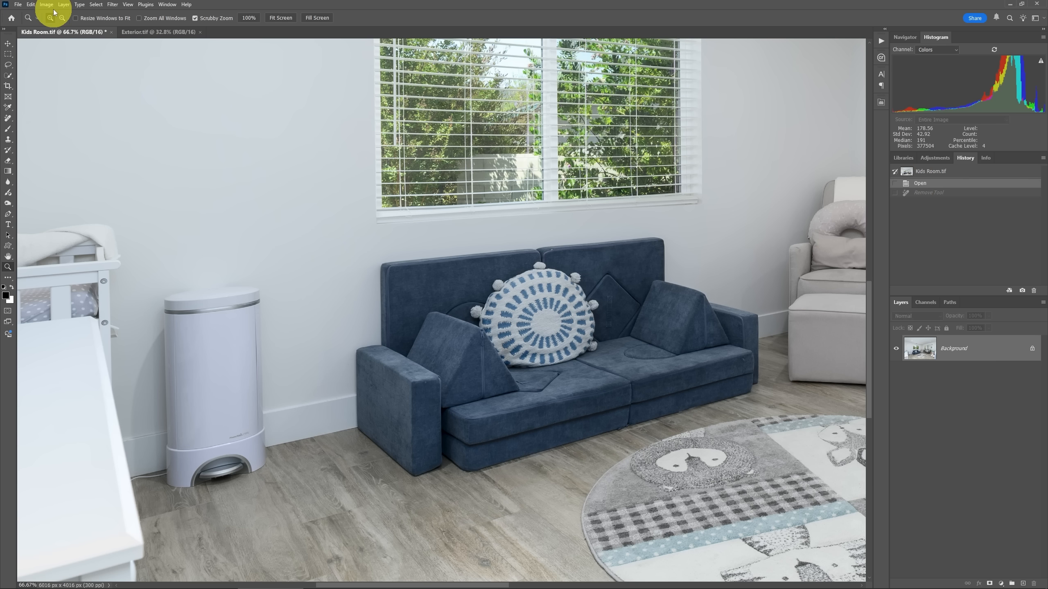
{"action": "left_click", "coordinate": [63, 4]}
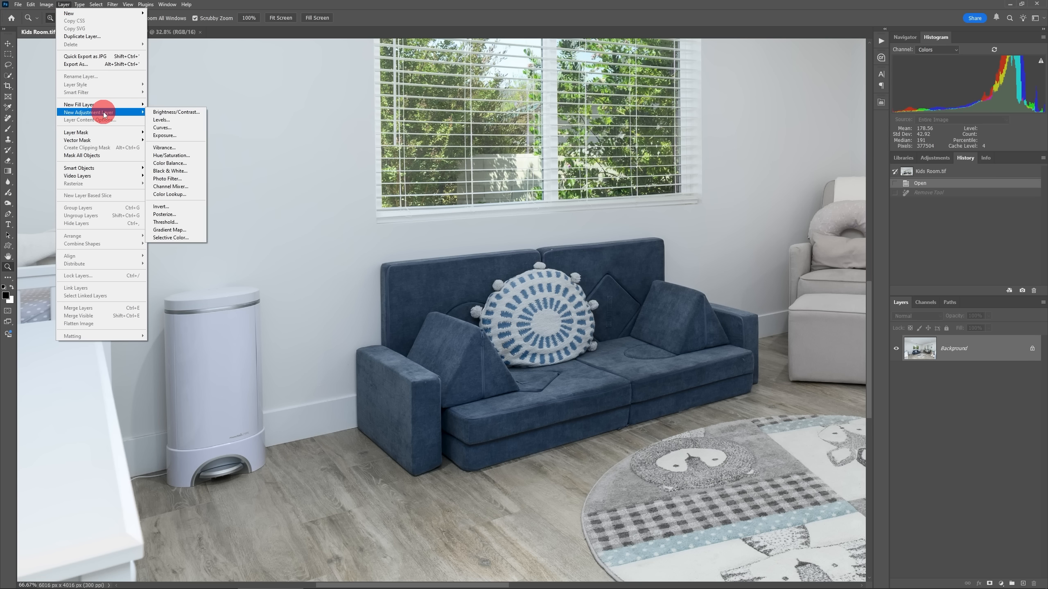
{"action": "mouse_move", "coordinate": [164, 147]}
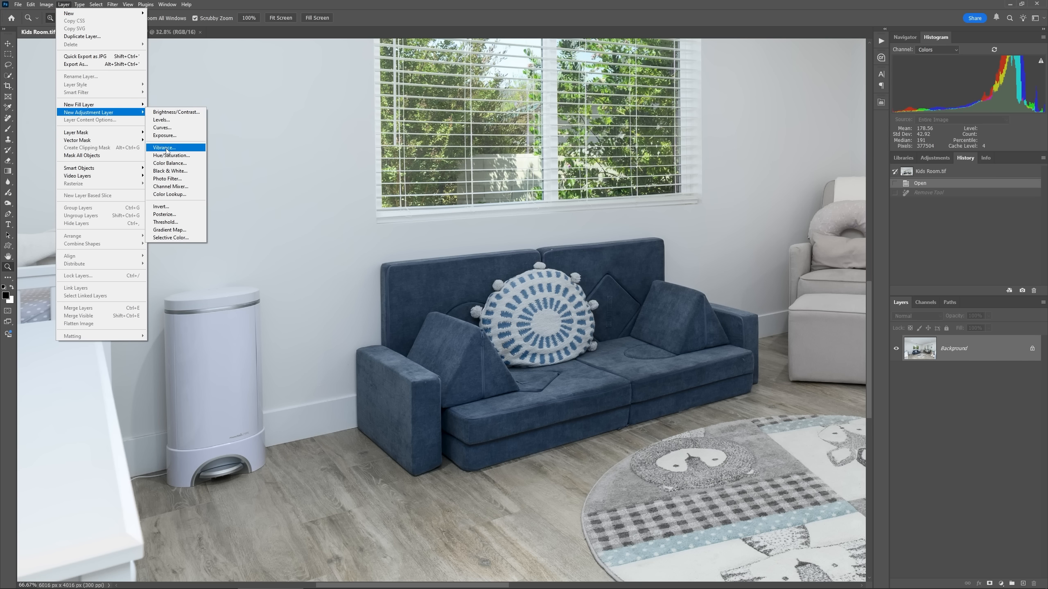
{"action": "left_click", "coordinate": [171, 156]}
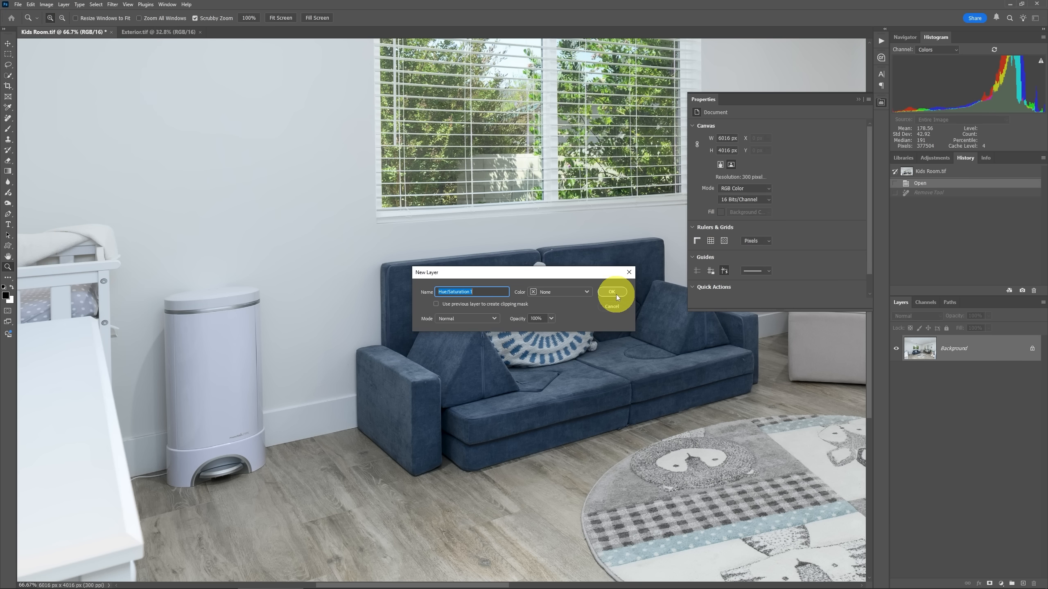
{"action": "left_click", "coordinate": [612, 292]}
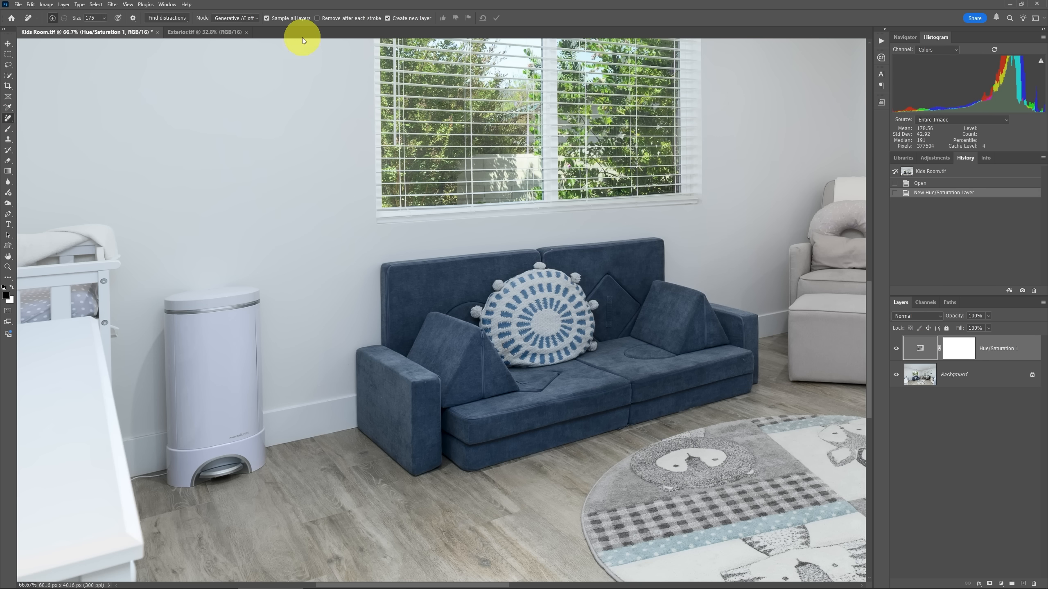
{"action": "mouse_move", "coordinate": [325, 20]}
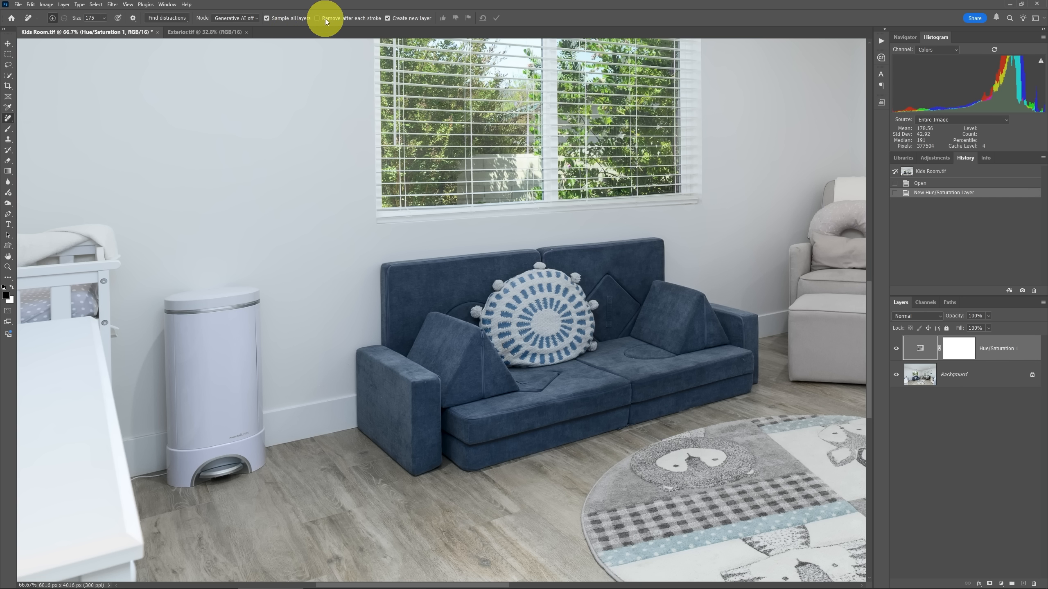
{"action": "mouse_move", "coordinate": [350, 18]}
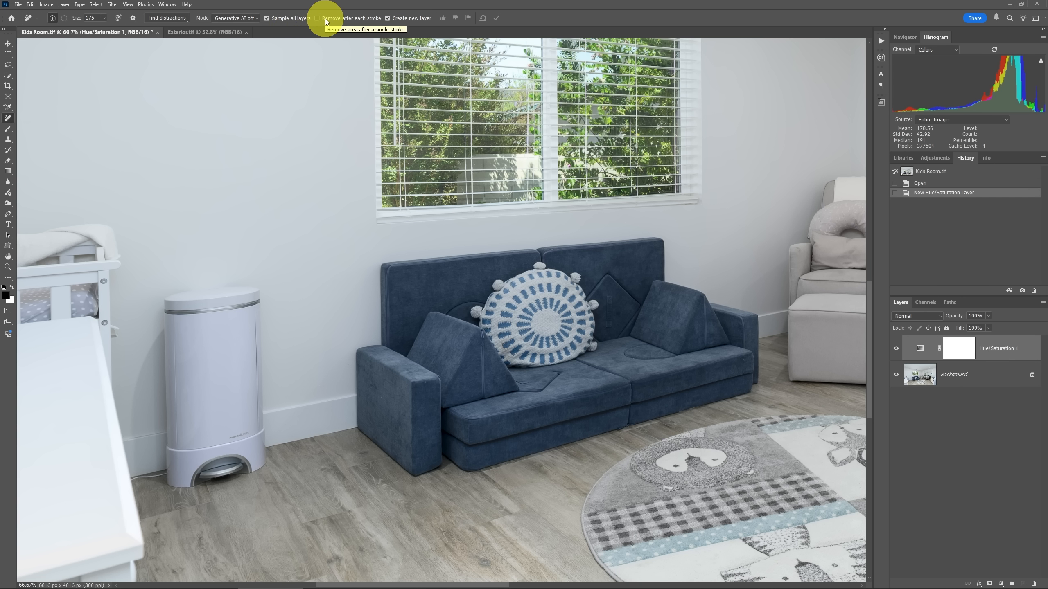
{"action": "mouse_move", "coordinate": [410, 18]}
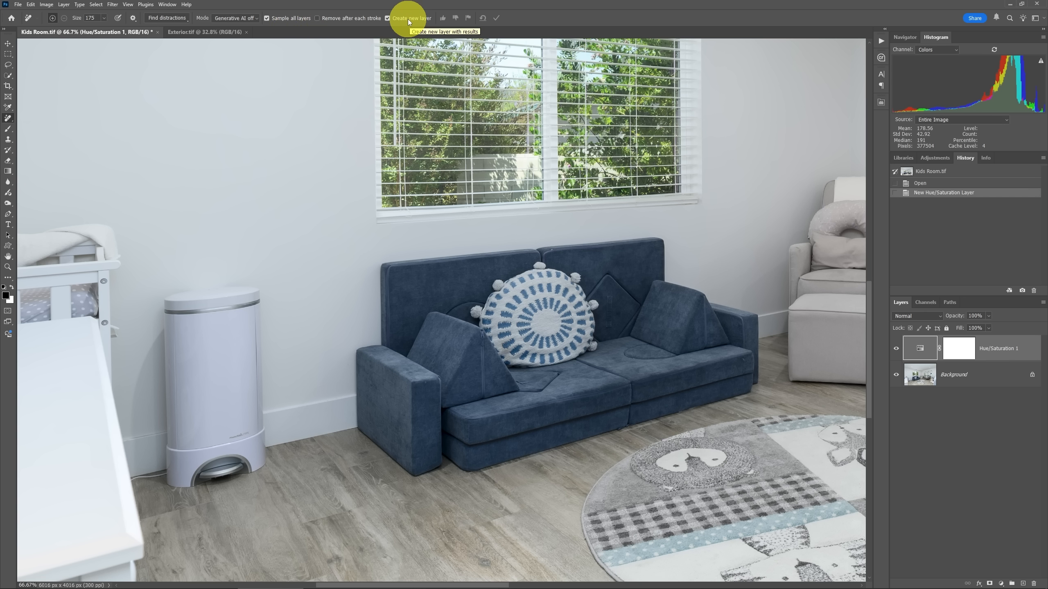
{"action": "mouse_move", "coordinate": [185, 304]}
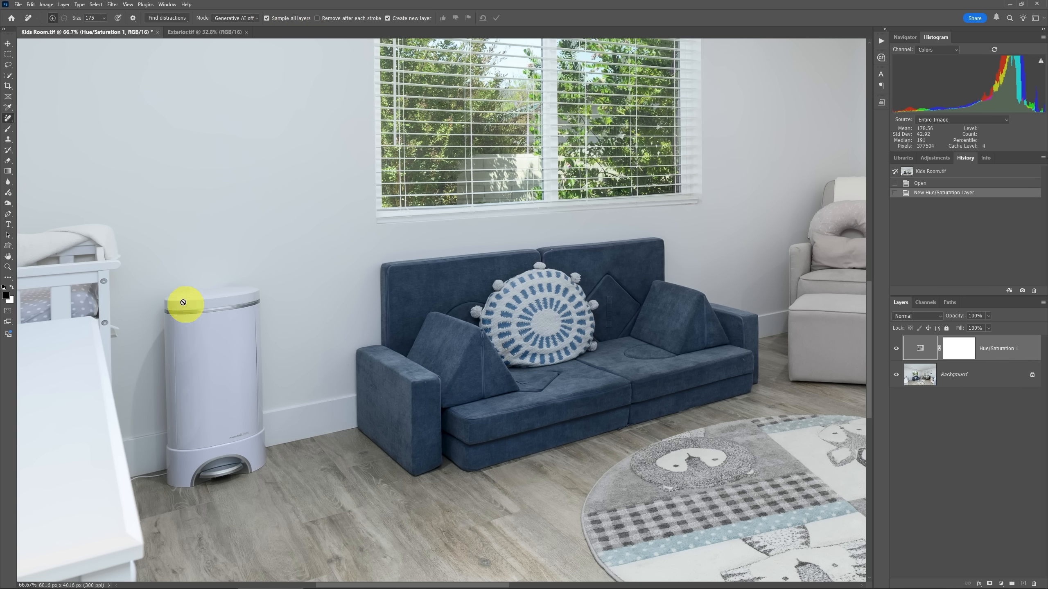
{"action": "mouse_move", "coordinate": [201, 300]}
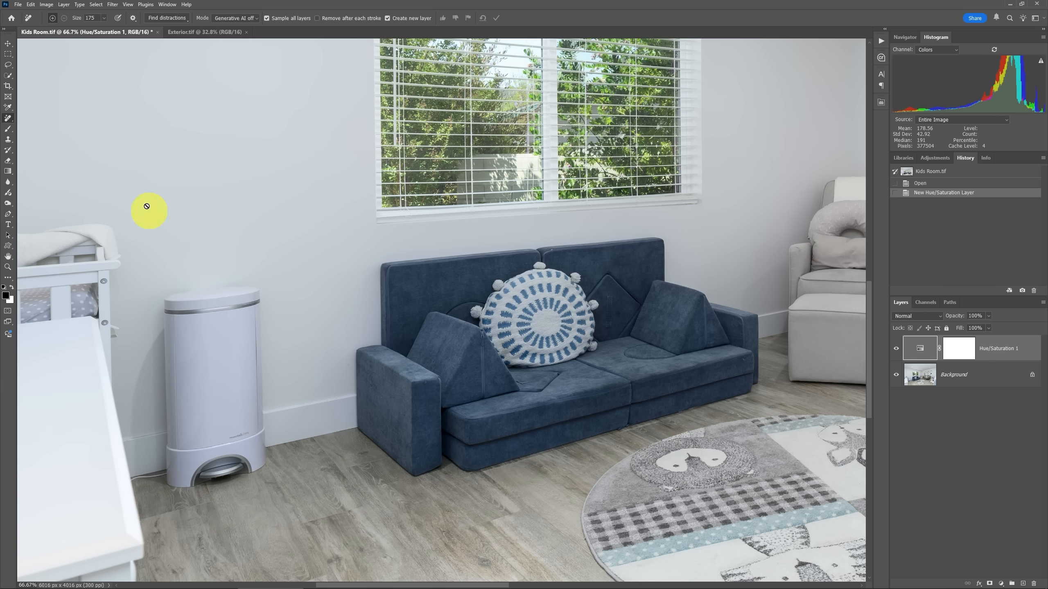
Start creating a new empty layer via Layer > New > Layer, named Layer 1.
{"action": "left_click", "coordinate": [64, 5]}
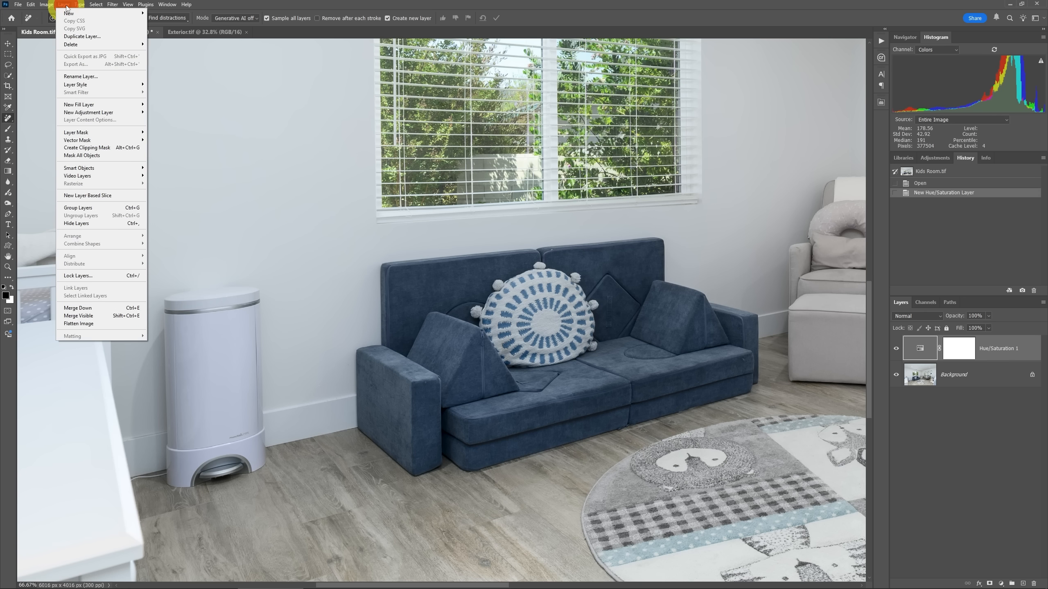
{"action": "mouse_move", "coordinate": [68, 13]}
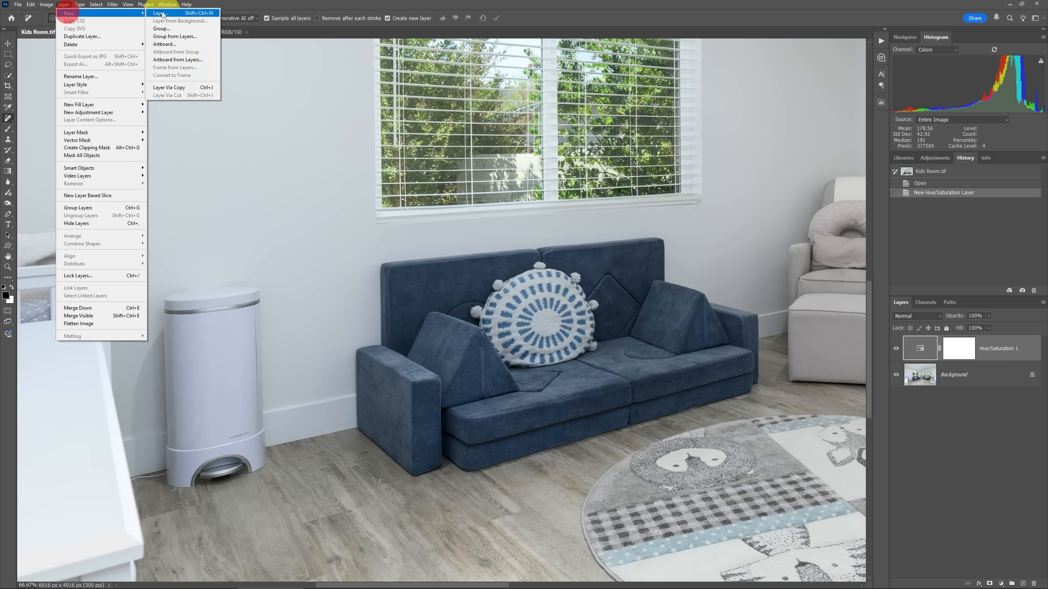
{"action": "left_click", "coordinate": [162, 13]}
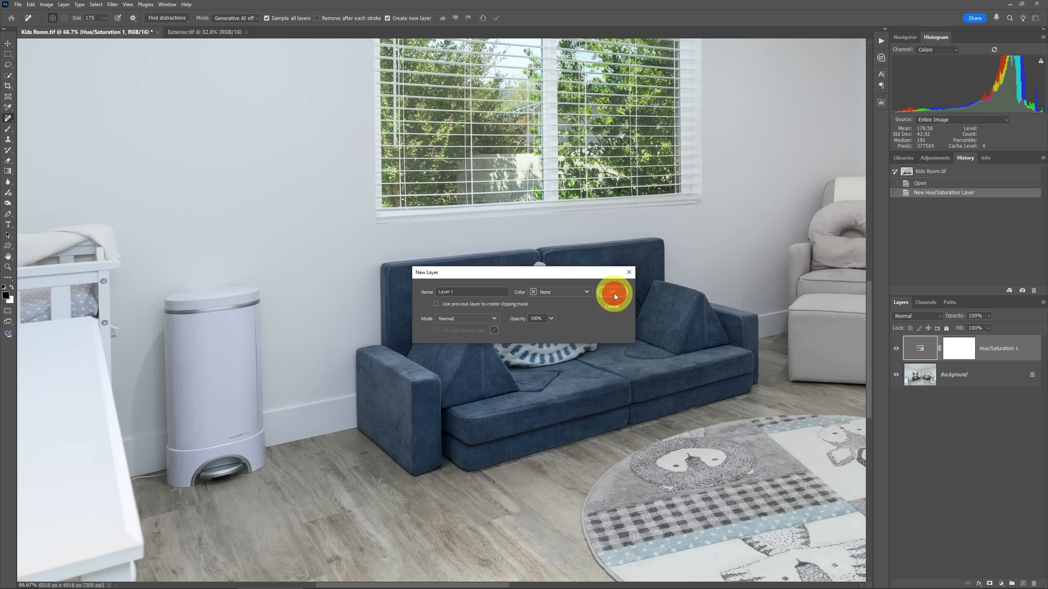
Create the empty Layer 1 and paint out the white trash can with Generative AI on.
{"action": "left_click", "coordinate": [611, 292]}
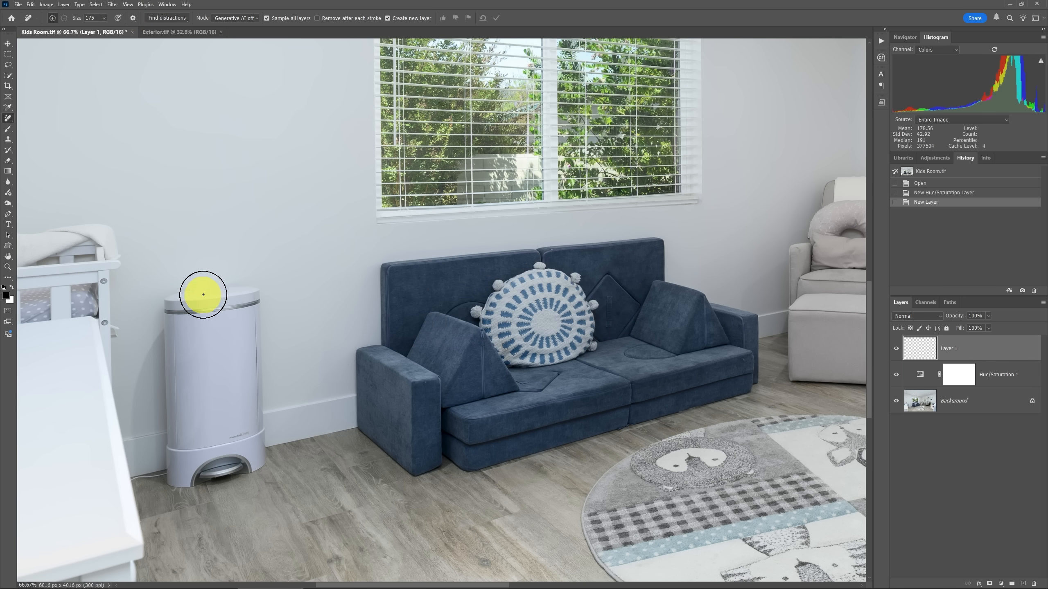
{"action": "mouse_move", "coordinate": [206, 301]}
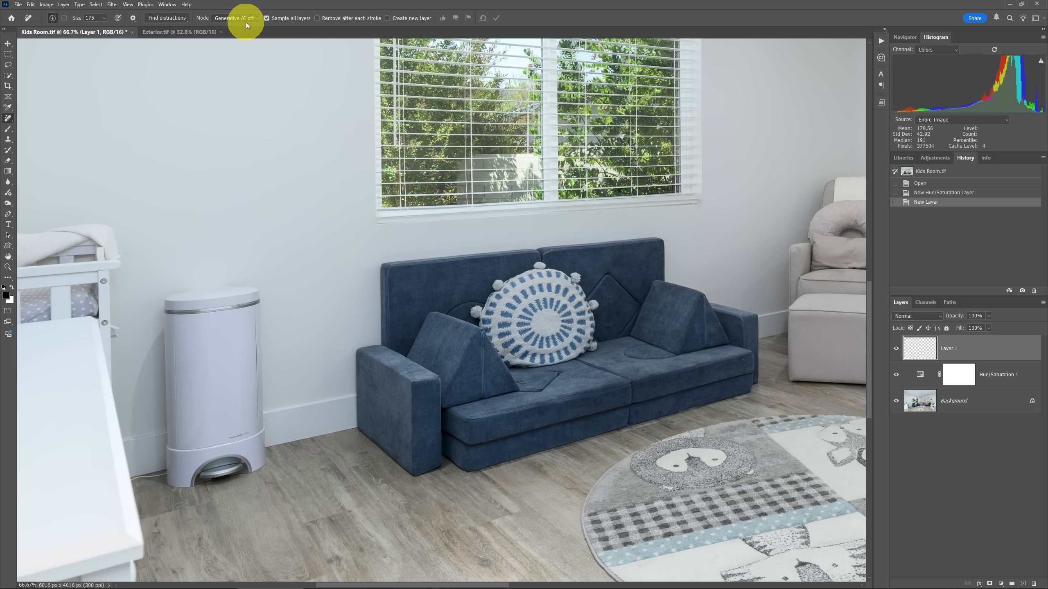
{"action": "mouse_move", "coordinate": [244, 22]}
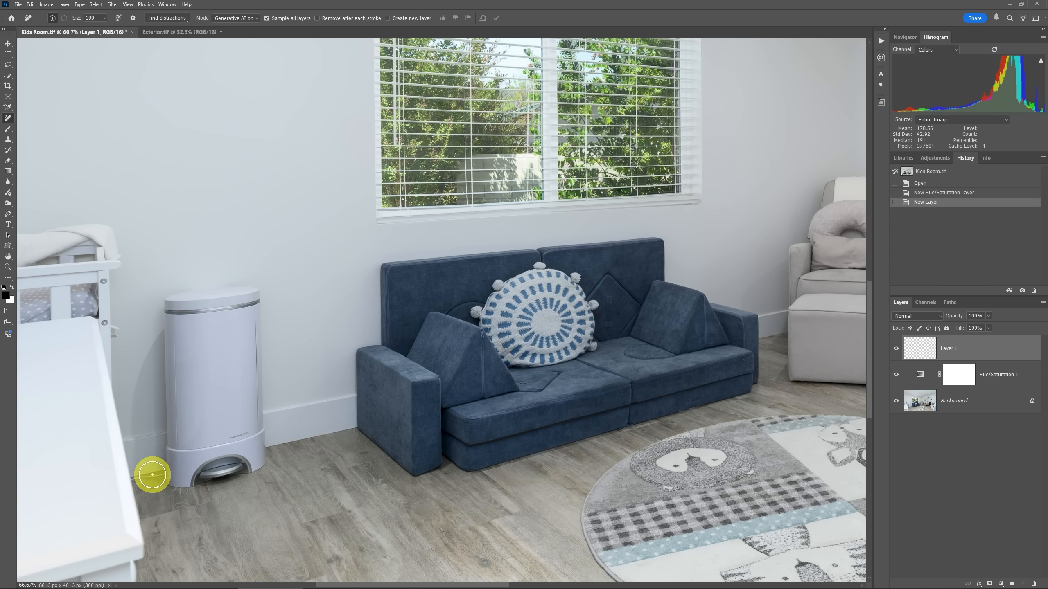
{"action": "mouse_move", "coordinate": [150, 472]}
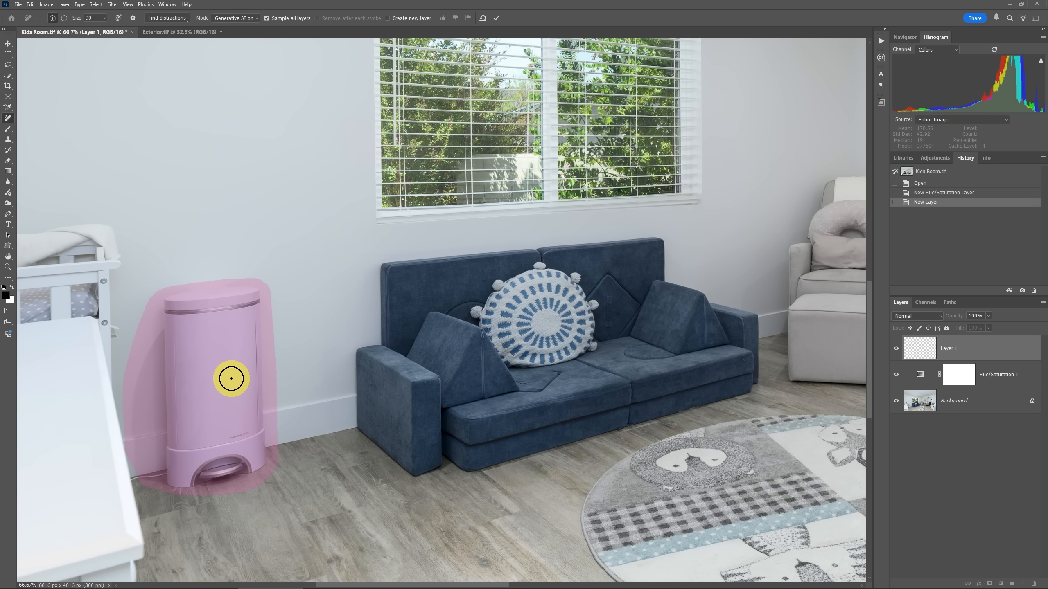
{"action": "left_click", "coordinate": [496, 18]}
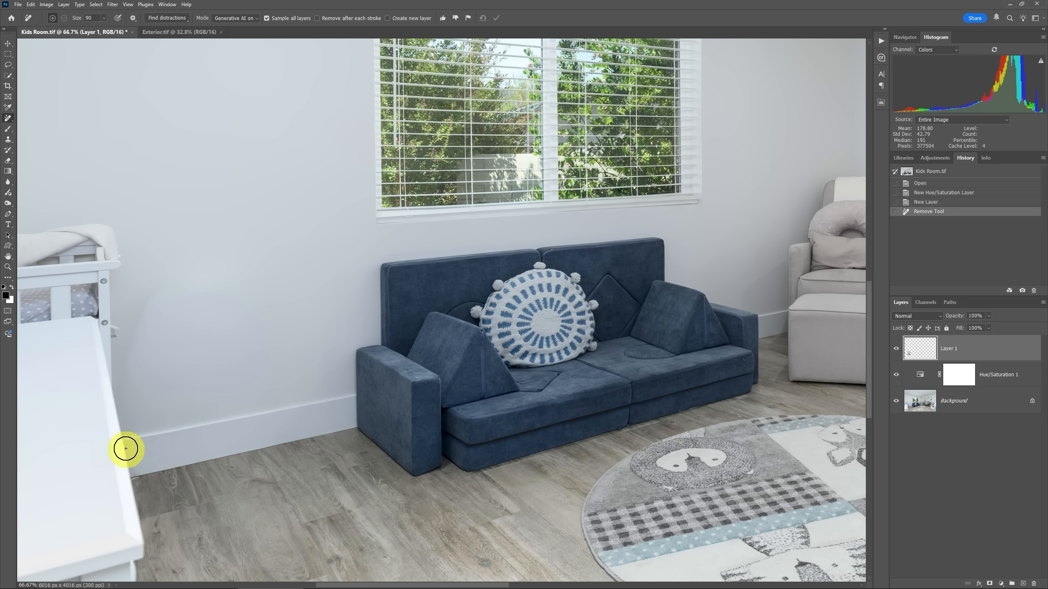
{"action": "mouse_move", "coordinate": [210, 500]}
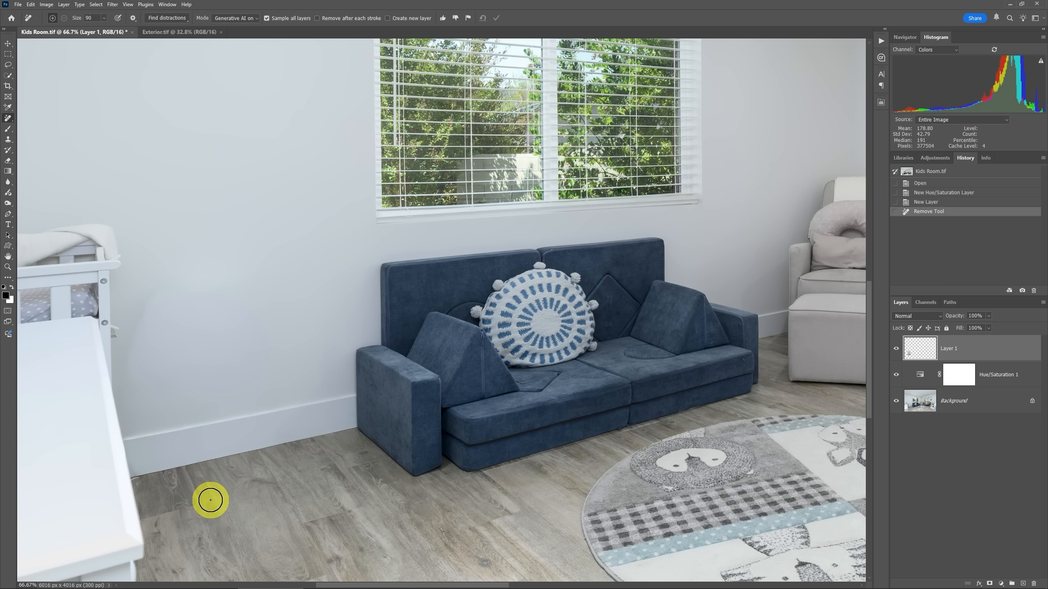
{"action": "left_click", "coordinate": [897, 351]}
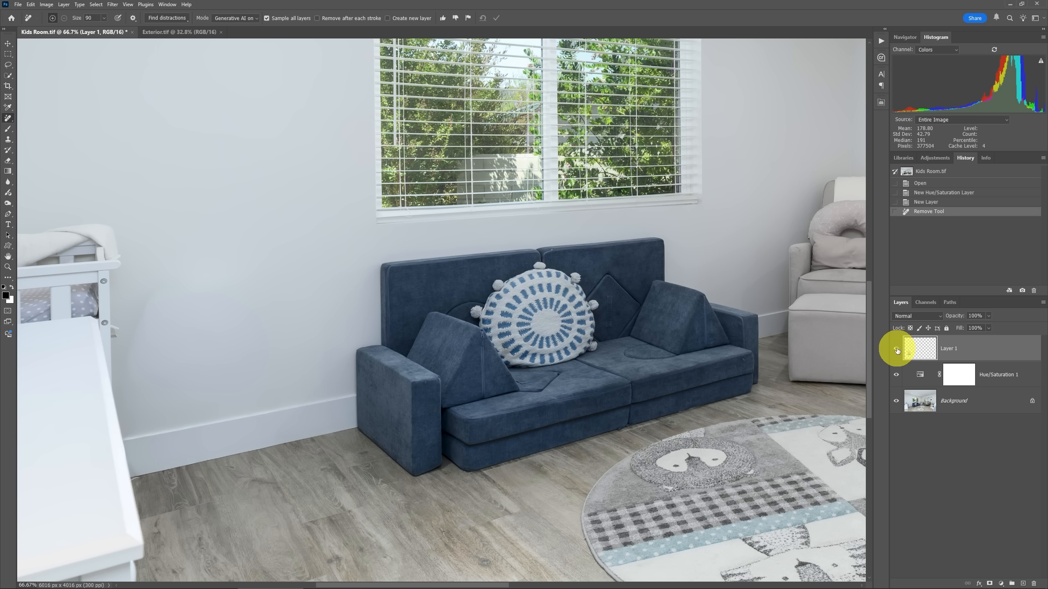
{"action": "left_click", "coordinate": [896, 348]}
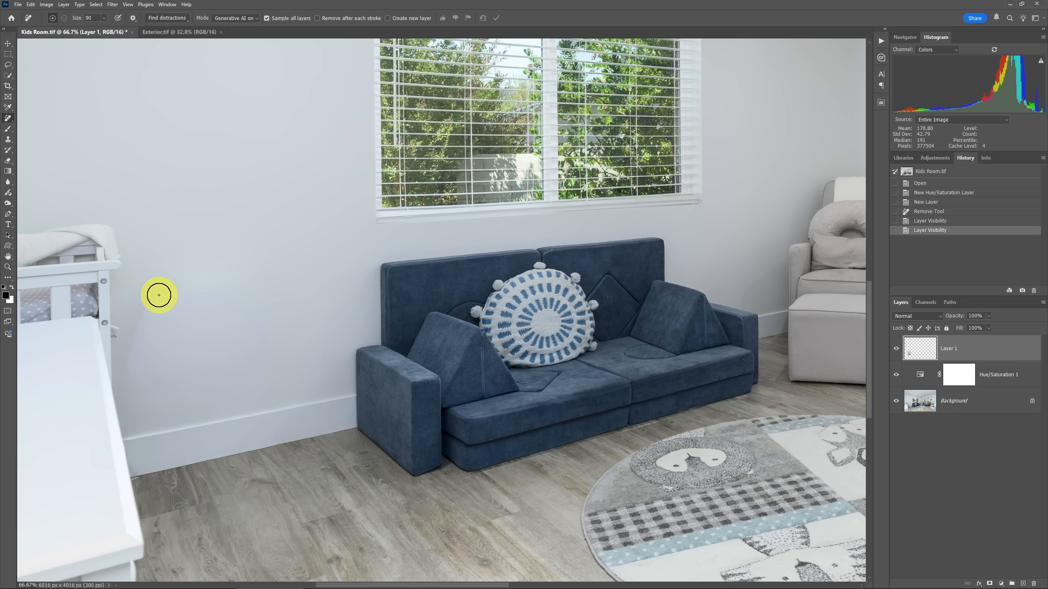
{"action": "mouse_move", "coordinate": [196, 284]}
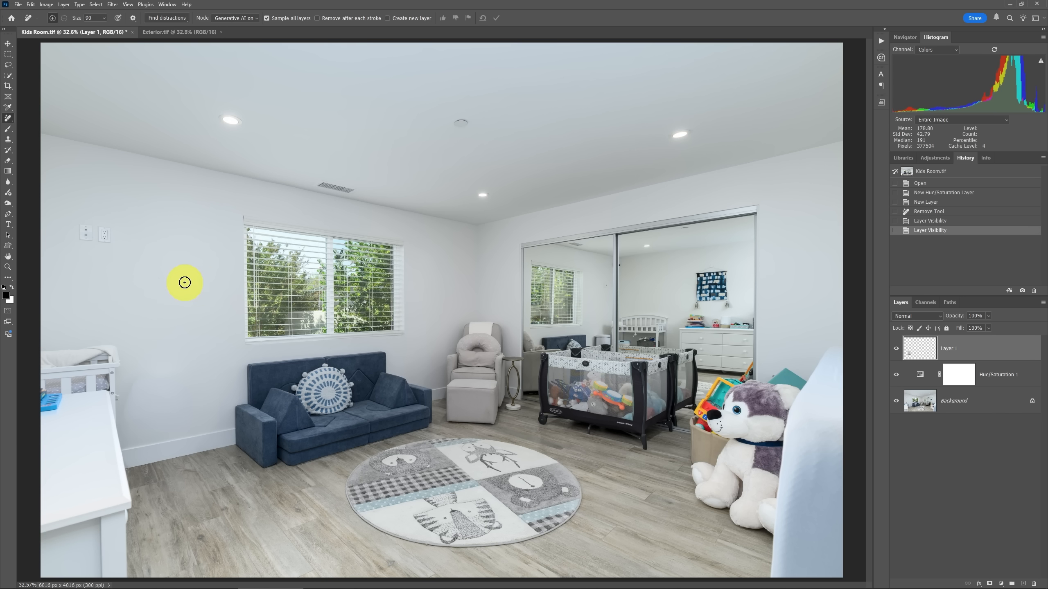
Set the Remove tool Mode back to Generative AI off after the wall cleanup pass.
{"action": "left_click", "coordinate": [235, 18]}
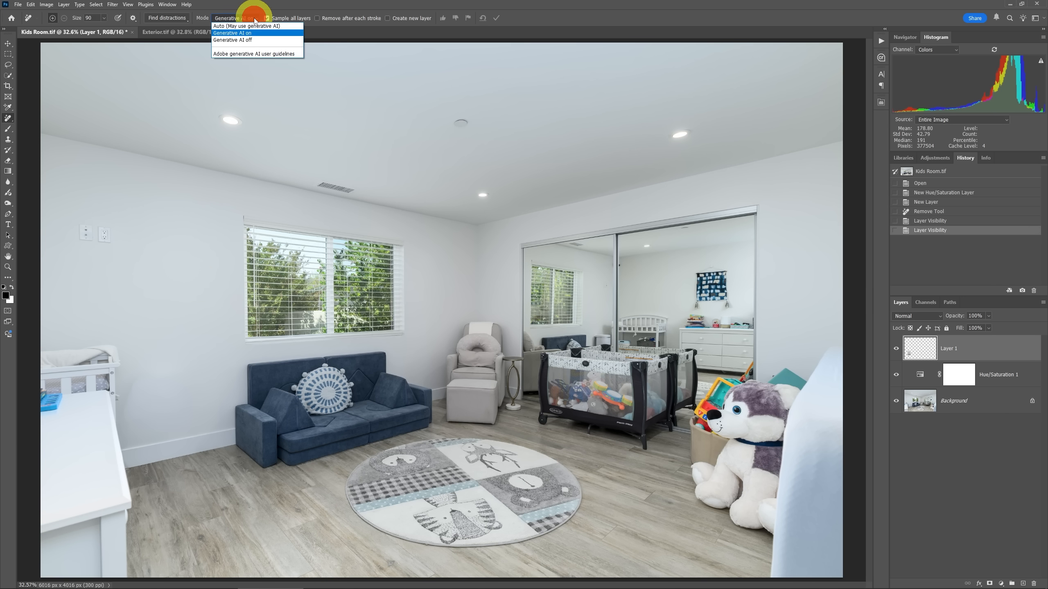
{"action": "left_click", "coordinate": [232, 39]}
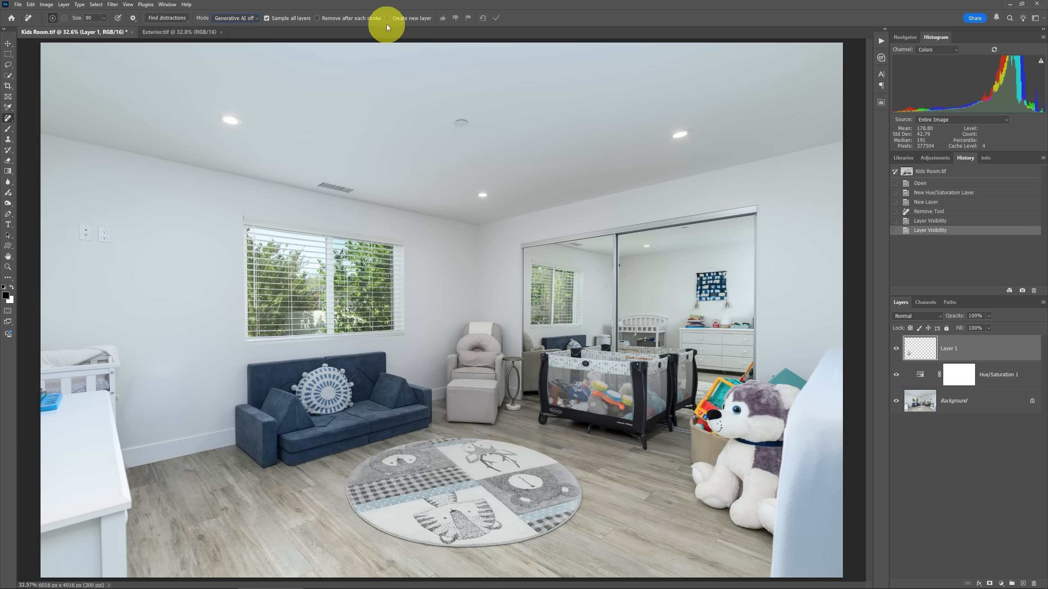
{"action": "mouse_move", "coordinate": [691, 221]}
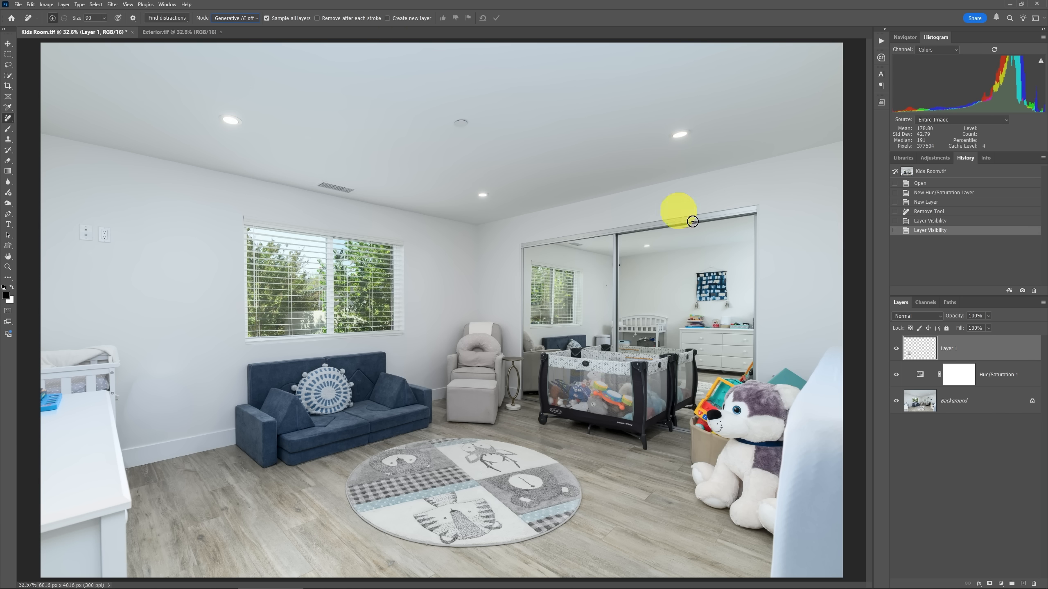
{"action": "mouse_move", "coordinate": [130, 420]}
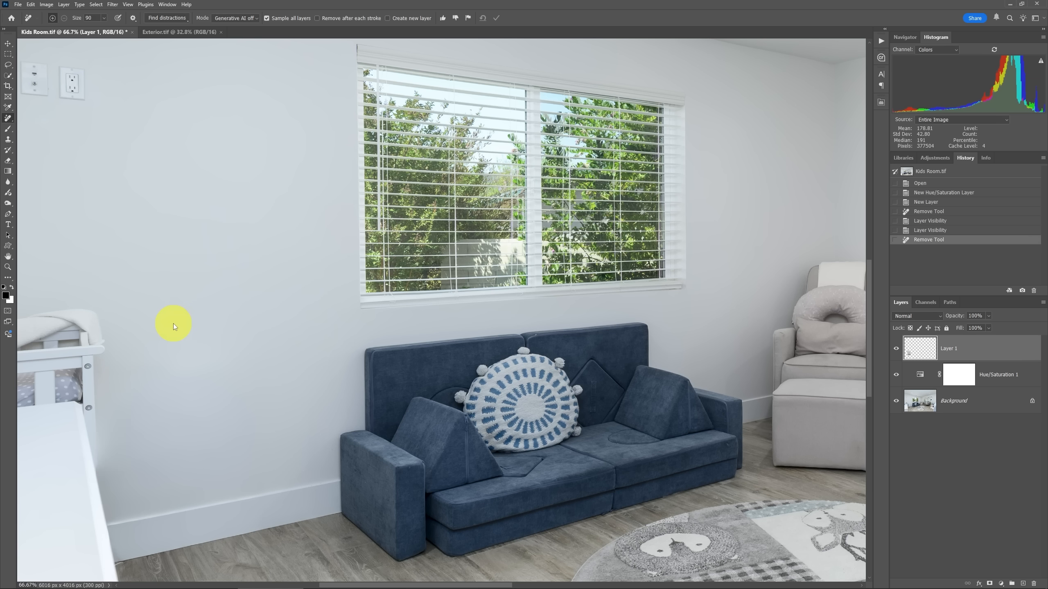
{"action": "mouse_move", "coordinate": [172, 324]}
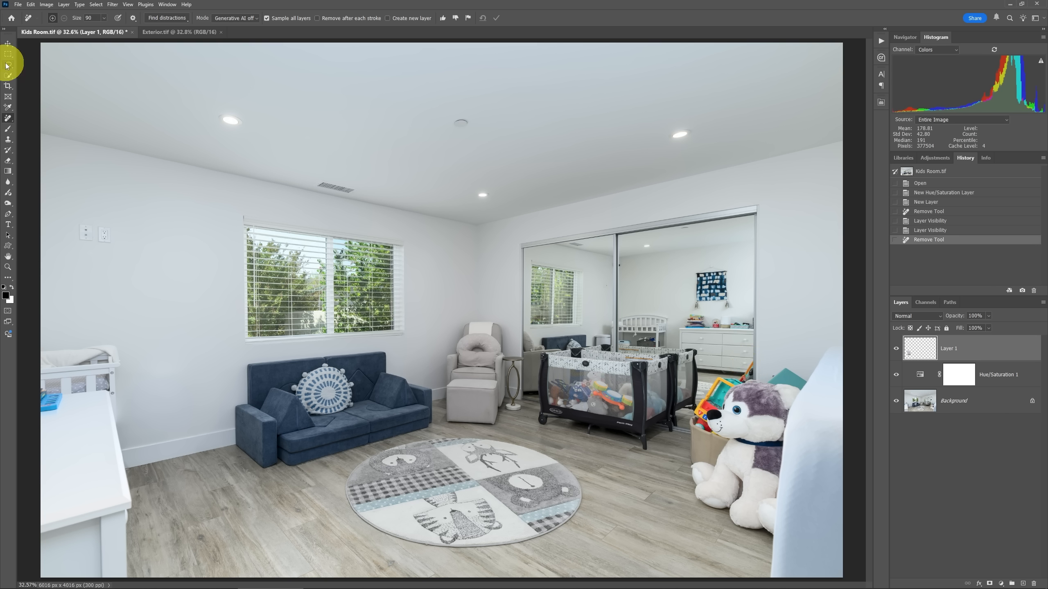
{"action": "mouse_move", "coordinate": [816, 404]}
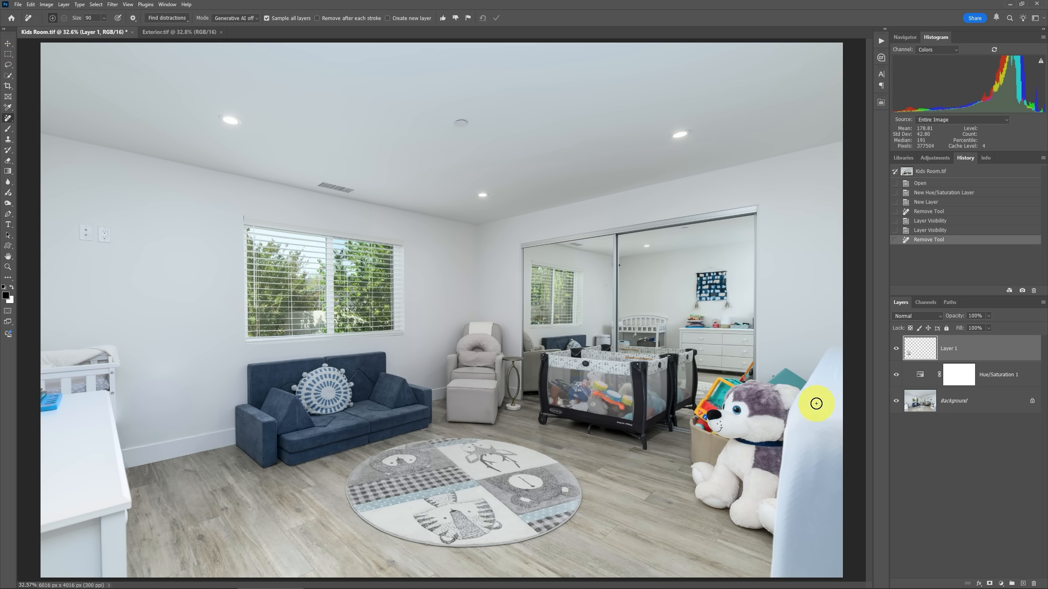
{"action": "mouse_move", "coordinate": [275, 218]}
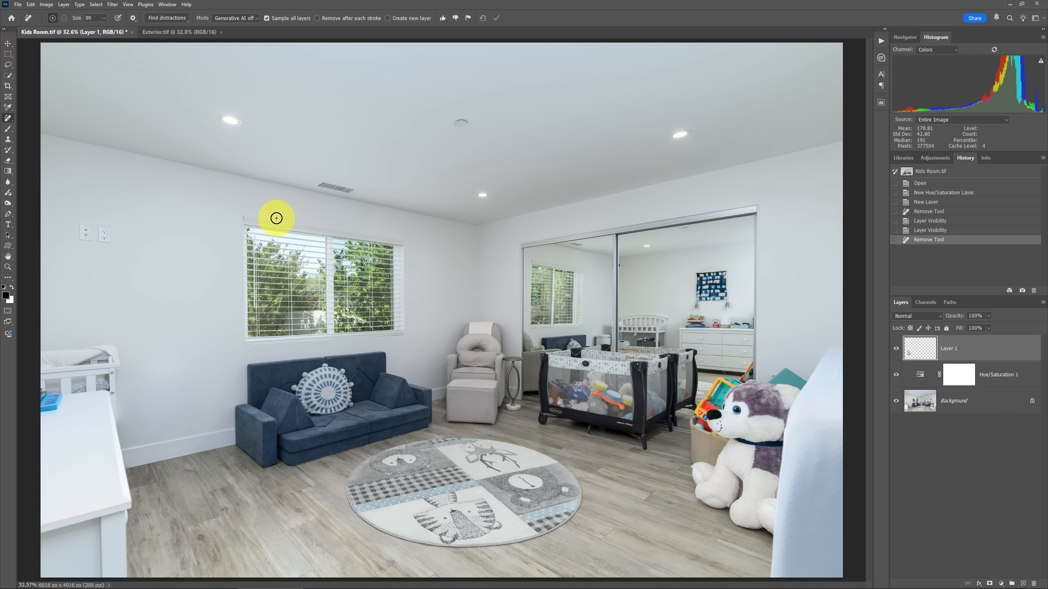
Lasso the plush toy corner, check its size in the Info panel, then clear the selection.
{"action": "left_click", "coordinate": [9, 64]}
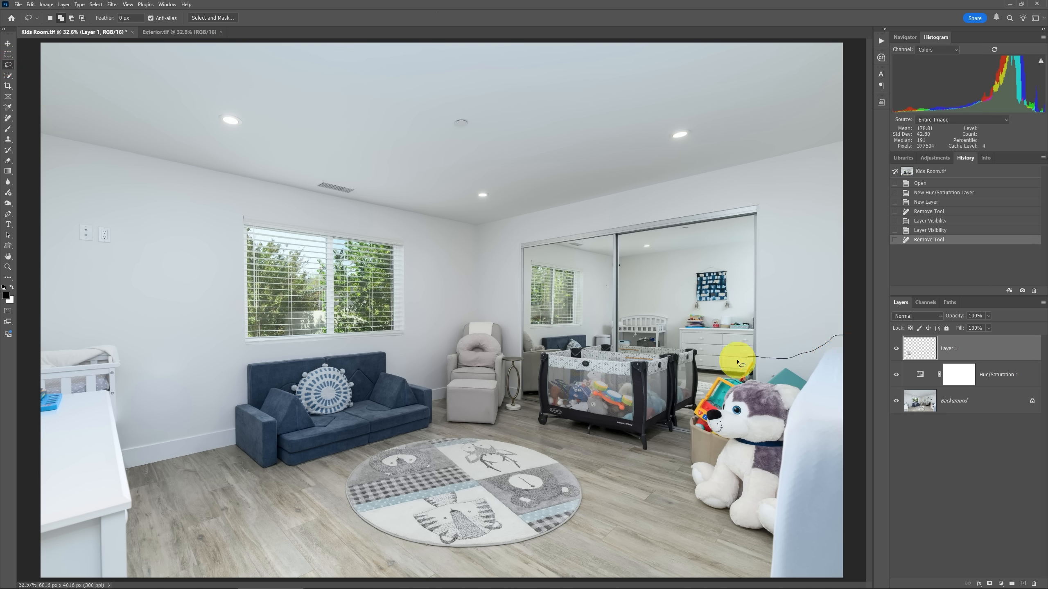
{"action": "mouse_move", "coordinate": [832, 578]}
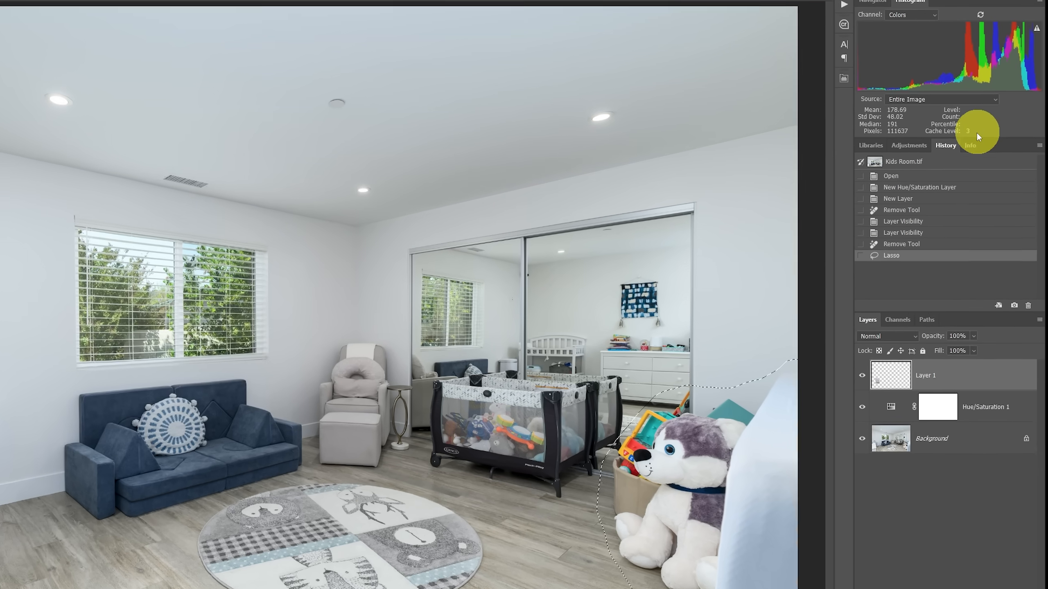
{"action": "left_click", "coordinate": [969, 145]}
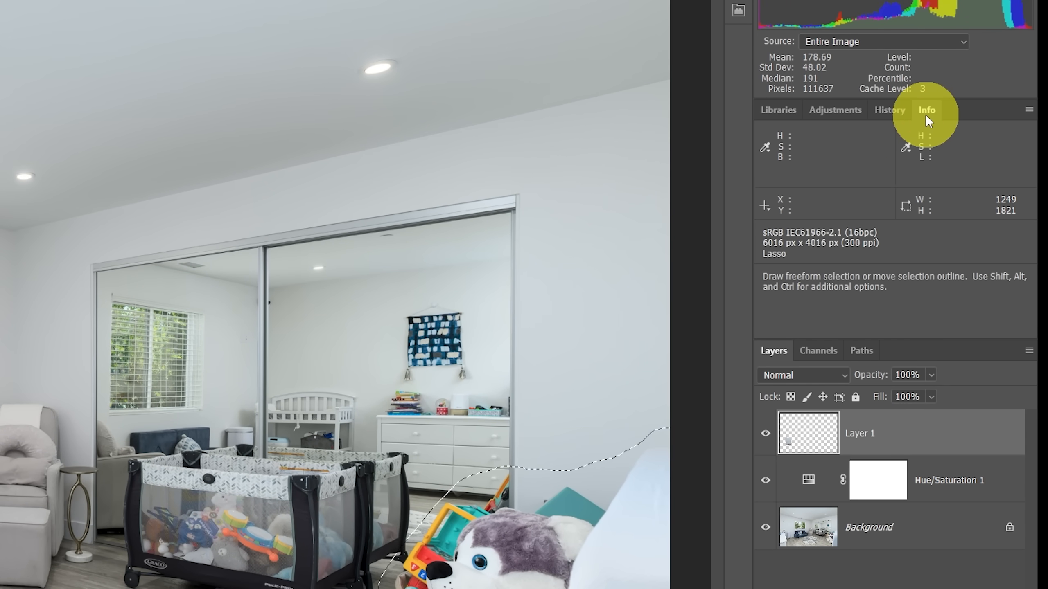
{"action": "mouse_move", "coordinate": [926, 220]}
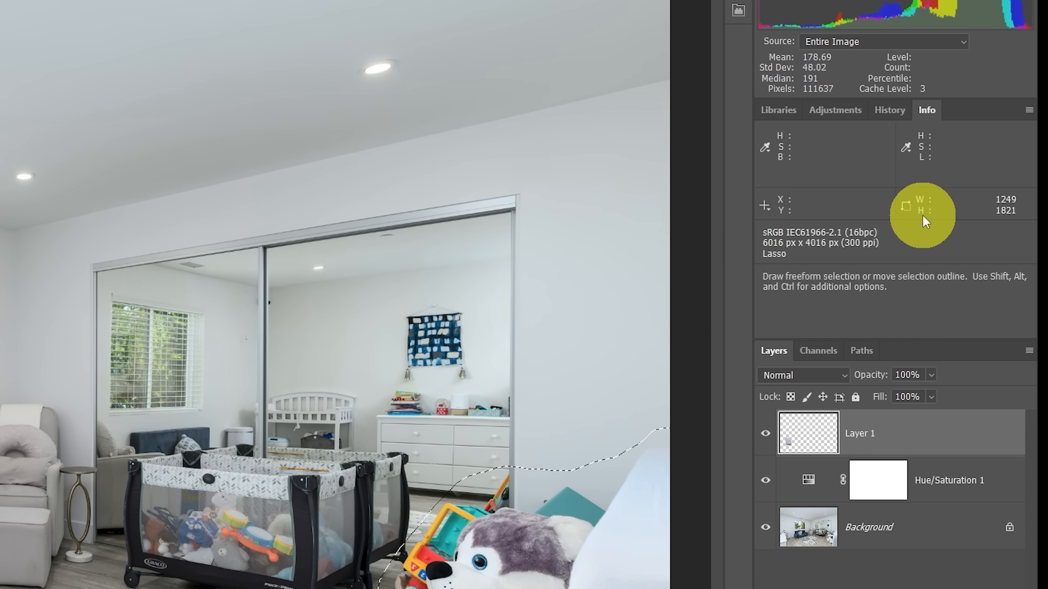
{"action": "mouse_move", "coordinate": [739, 97]}
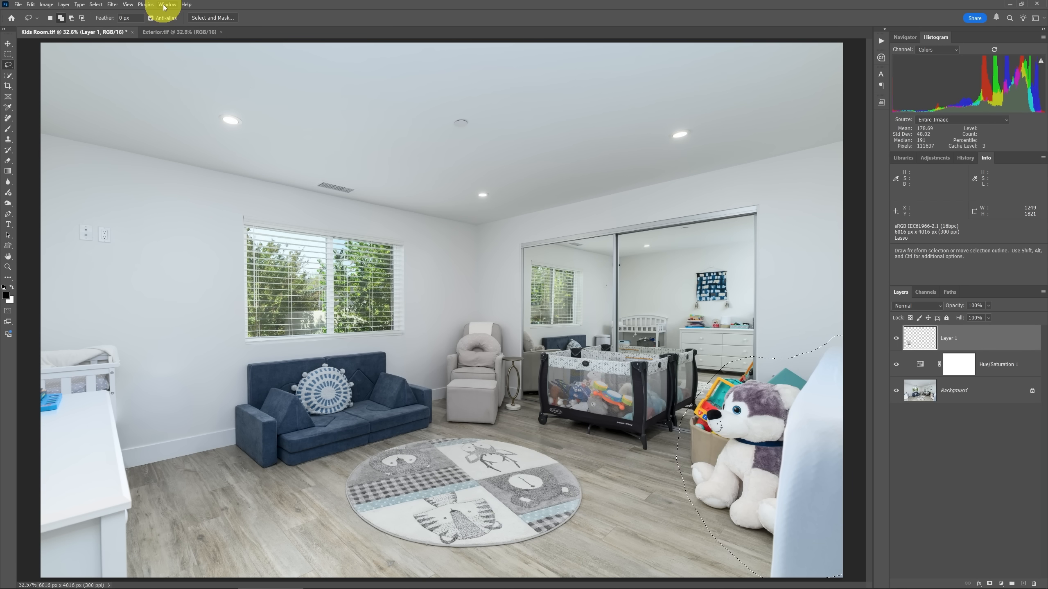
{"action": "left_click", "coordinate": [166, 4]}
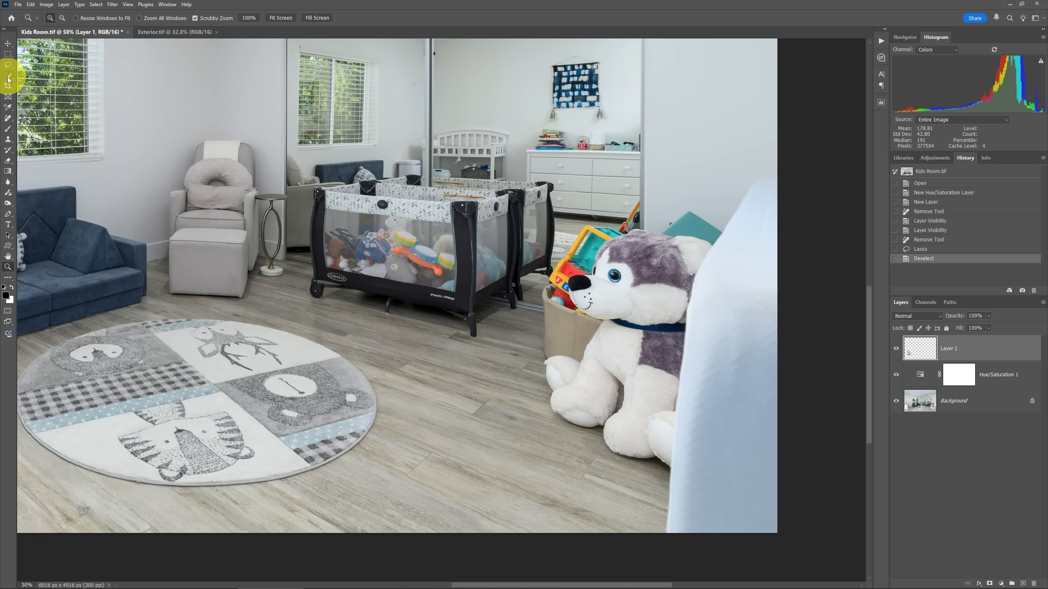
Switch back to the Remove tool for the toy pile, with size 125 and Create new layer ticked.
{"action": "left_click", "coordinate": [9, 119]}
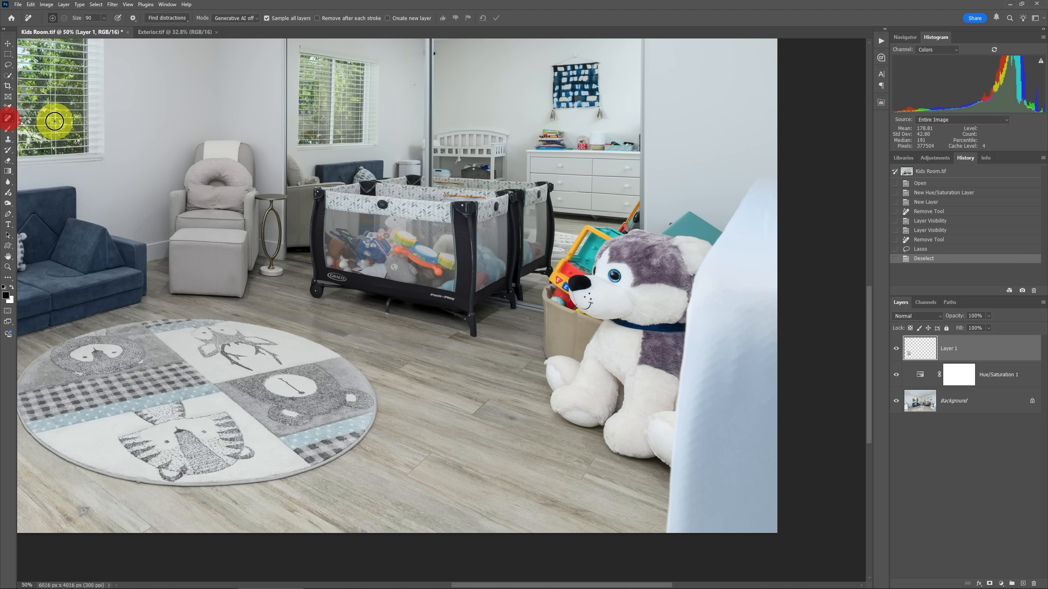
{"action": "mouse_move", "coordinate": [743, 199]}
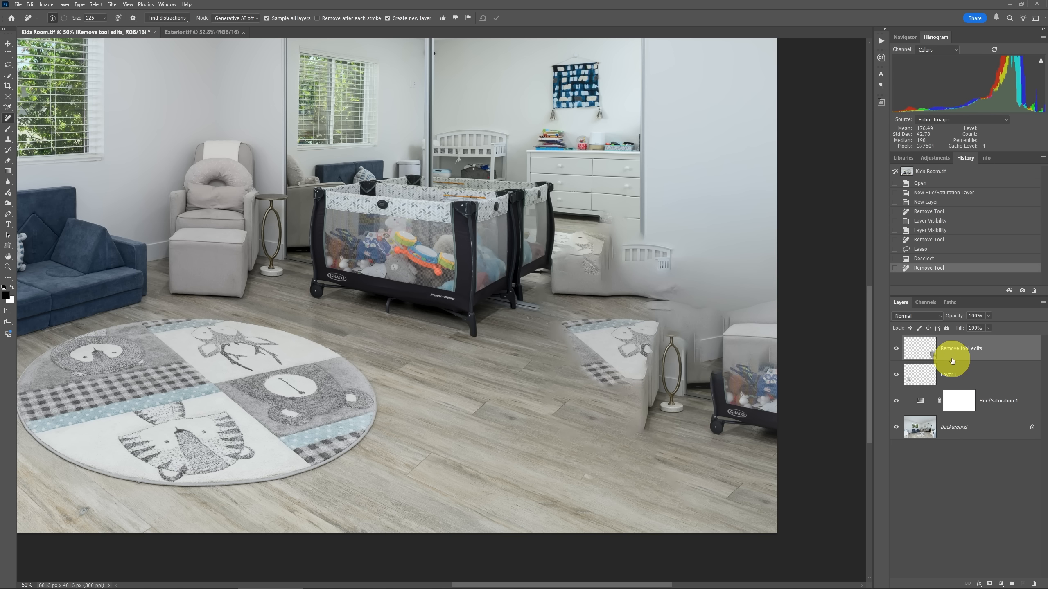
{"action": "mouse_move", "coordinate": [921, 249]}
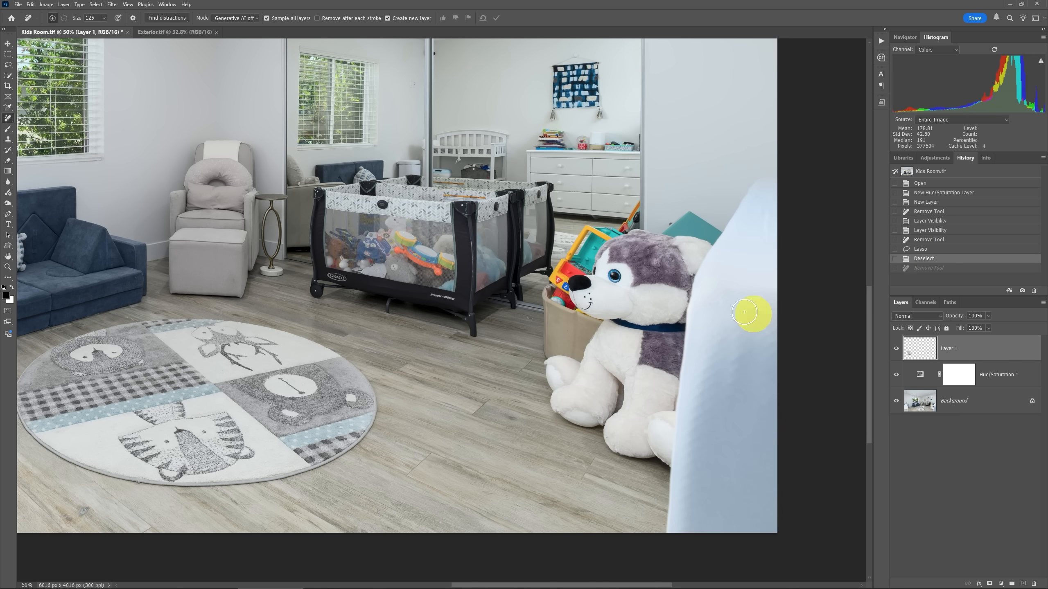
Set the Remove tool Mode to Generative AI on for erasing the plush husky and clutter pile.
{"action": "left_click", "coordinate": [235, 18]}
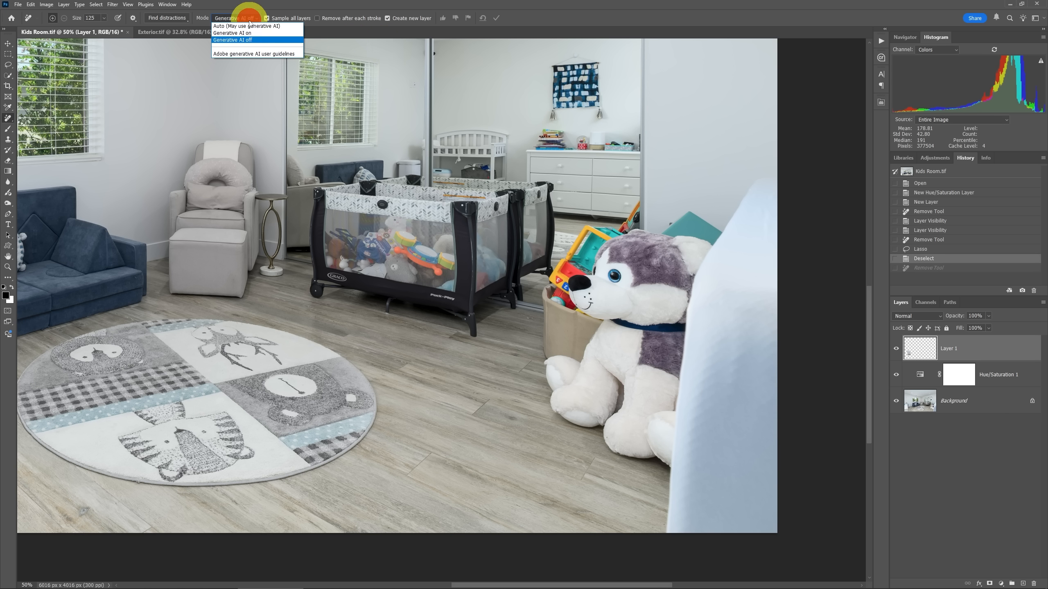
{"action": "left_click", "coordinate": [231, 33]}
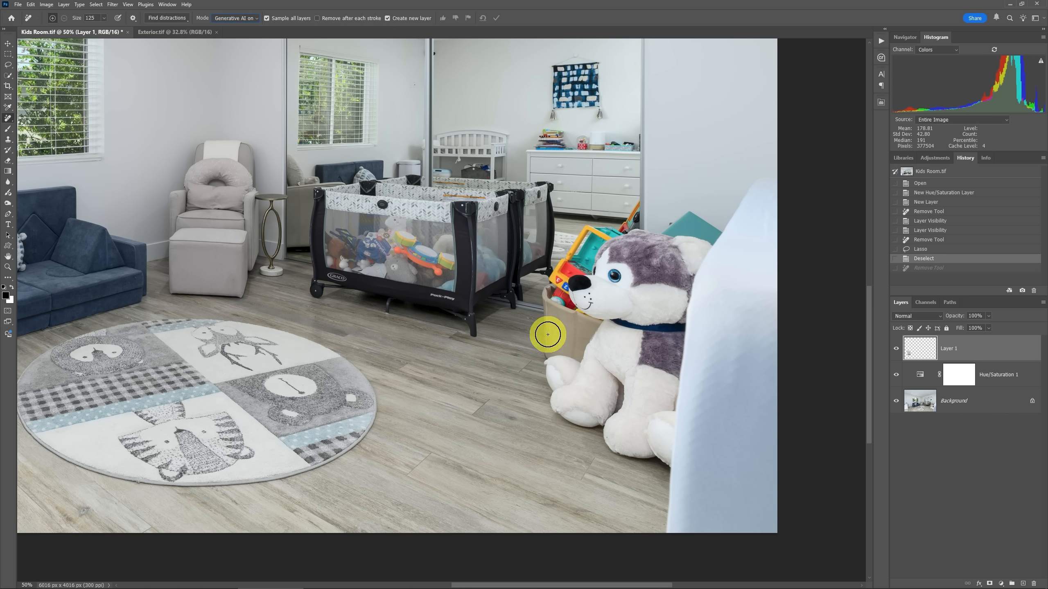
{"action": "mouse_move", "coordinate": [551, 377]}
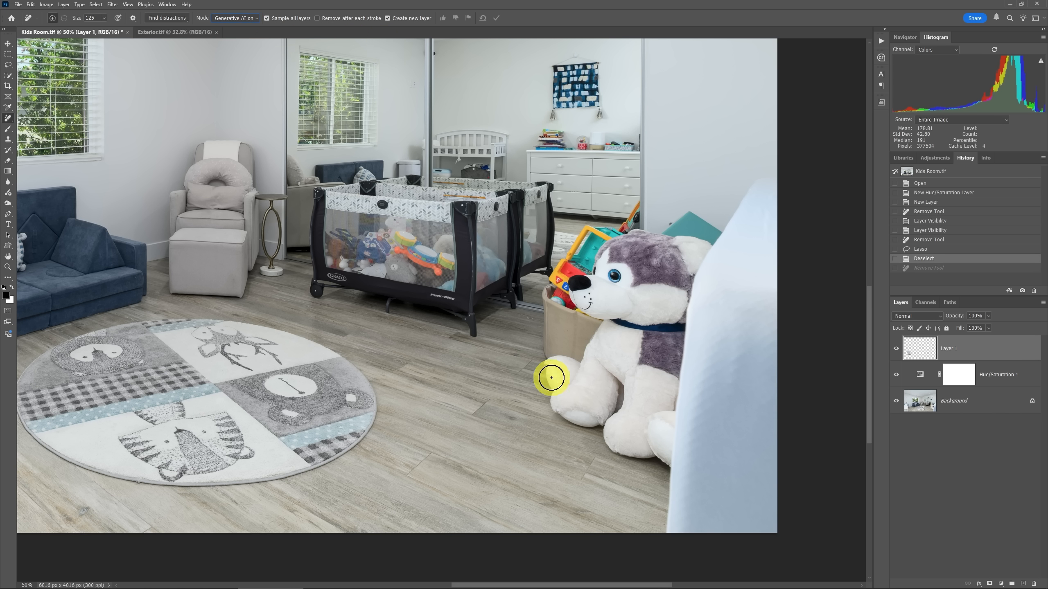
{"action": "mouse_move", "coordinate": [555, 386]}
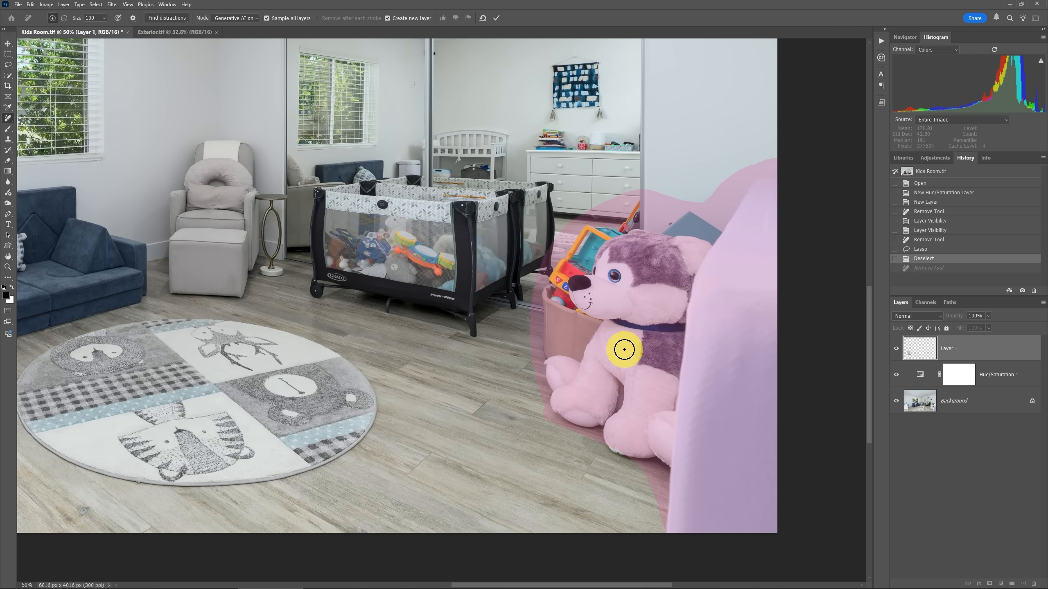
{"action": "mouse_move", "coordinate": [631, 329]}
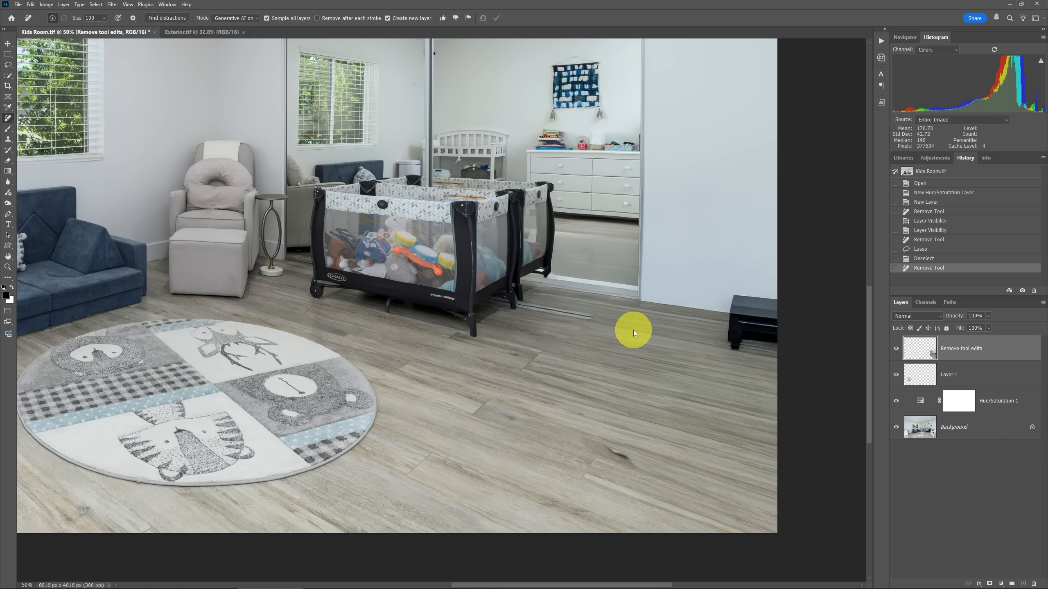
{"action": "mouse_move", "coordinate": [841, 361]}
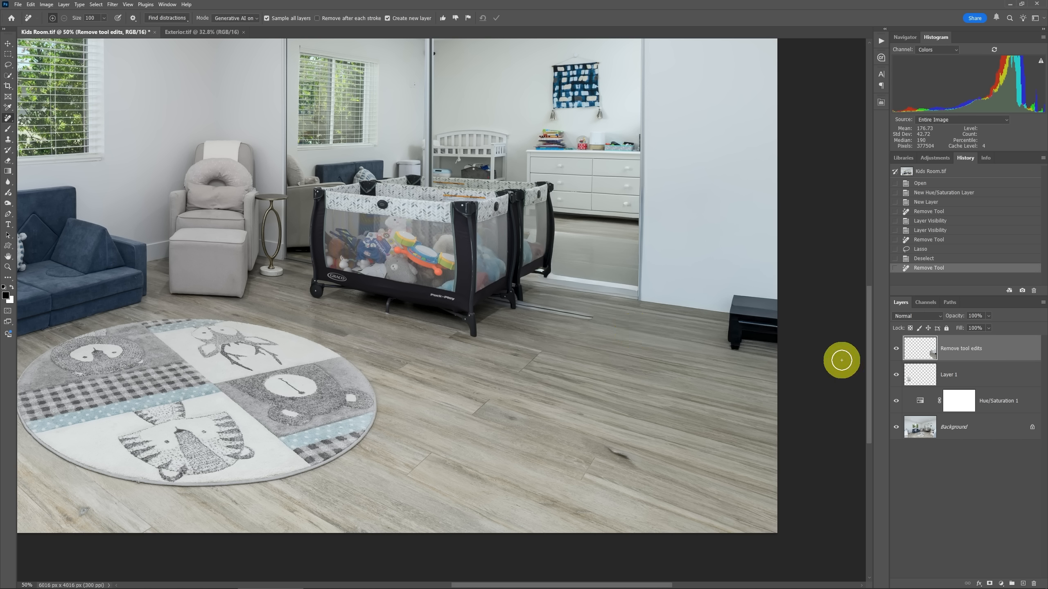
{"action": "mouse_move", "coordinate": [883, 364]}
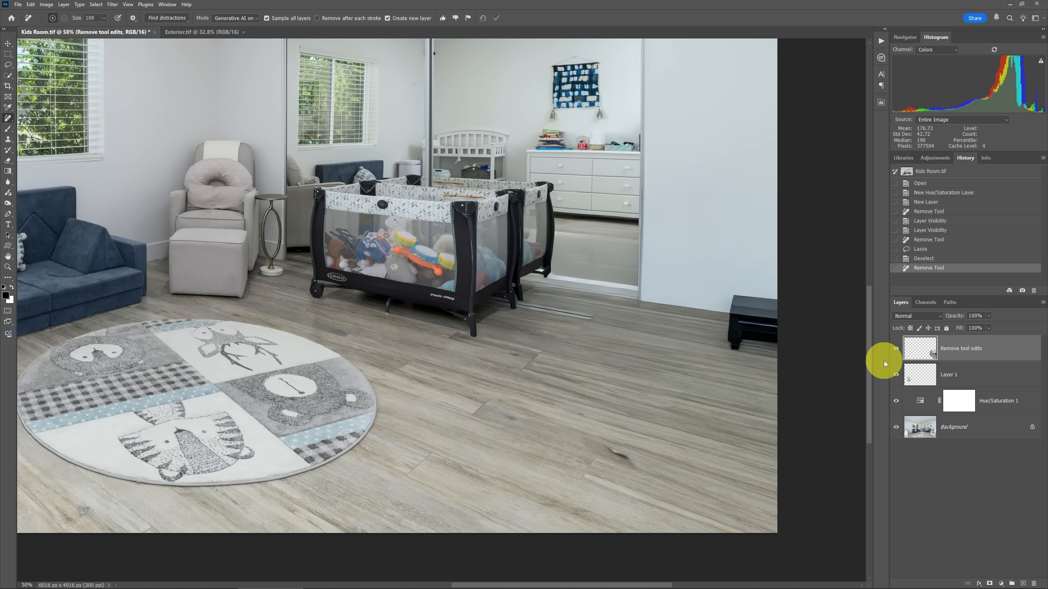
{"action": "mouse_move", "coordinate": [859, 337]}
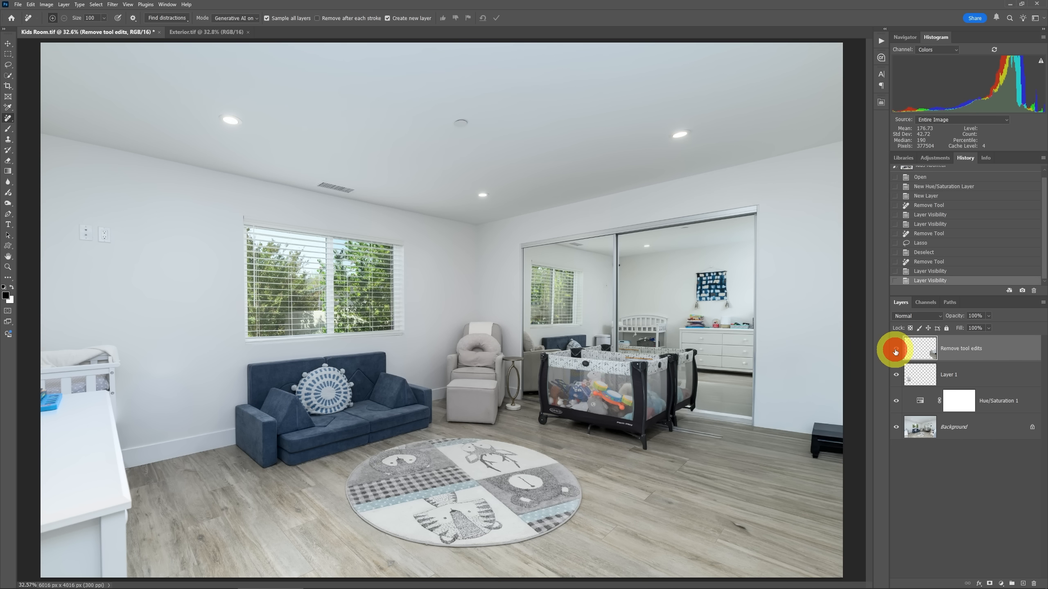
{"action": "mouse_move", "coordinate": [897, 348]}
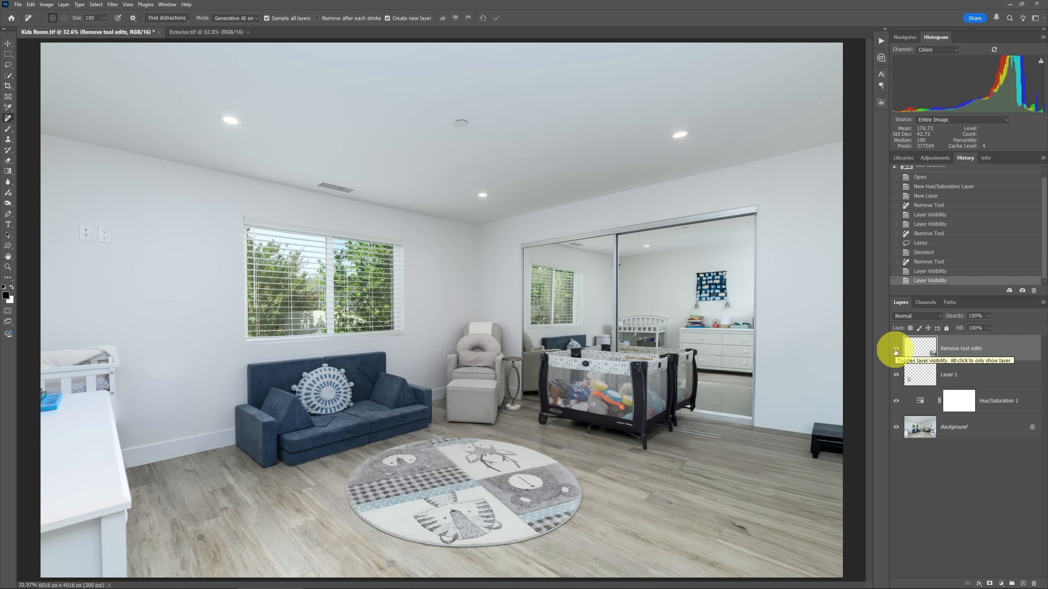